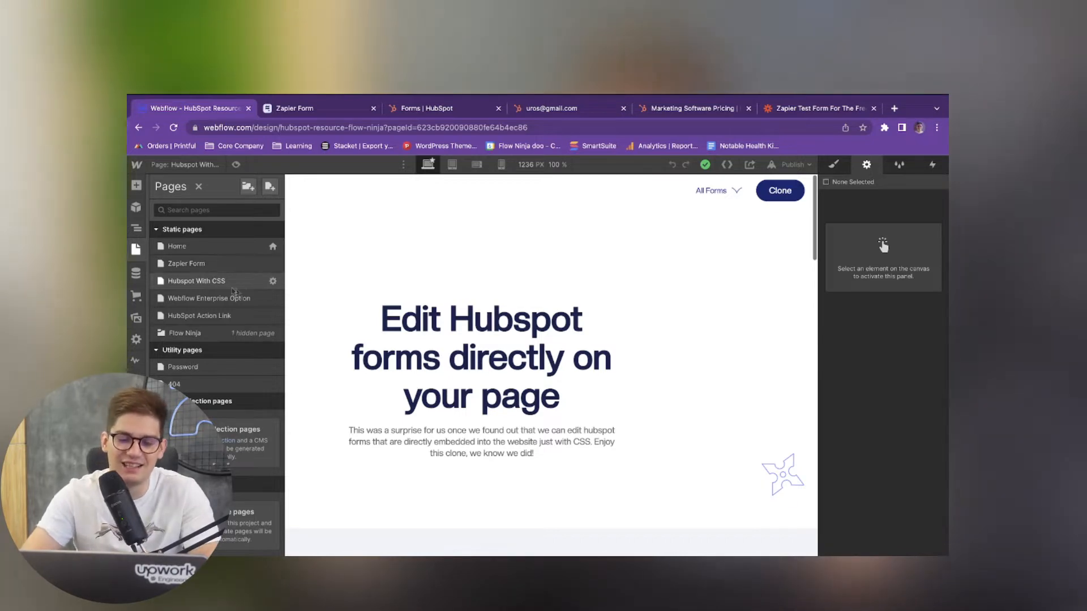
Review the Webflow Form on the canvas and launch the published Hubspot With CSS page
click(480, 357)
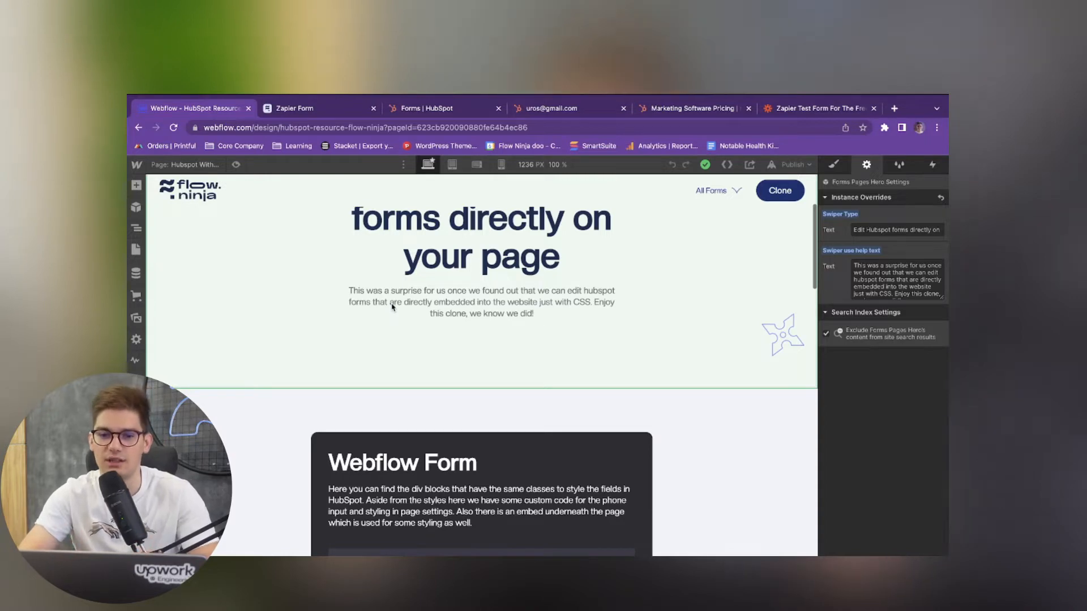
click(692, 109)
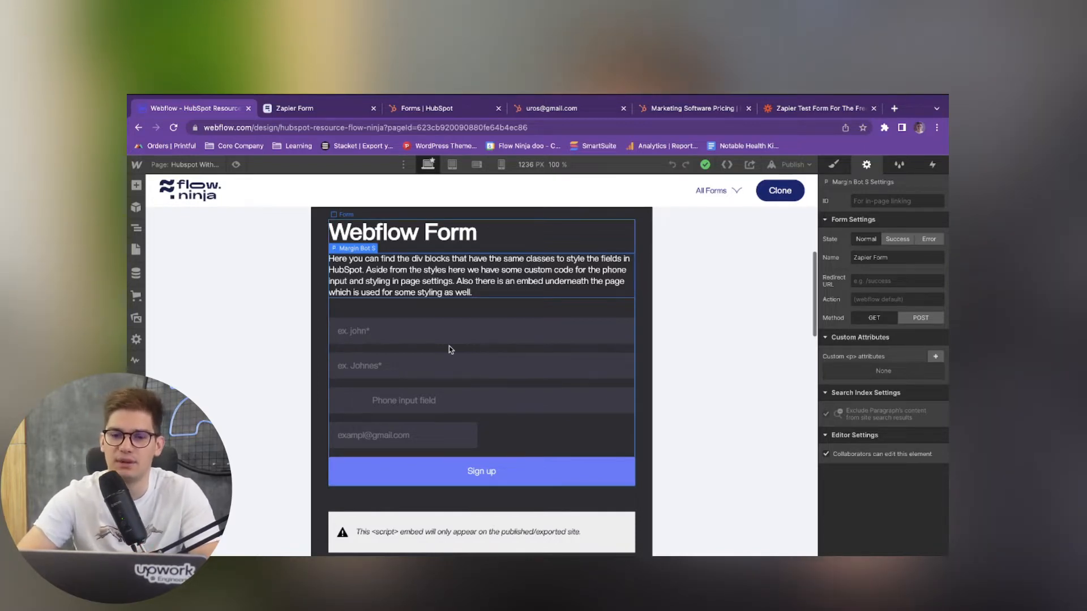
click(792, 164)
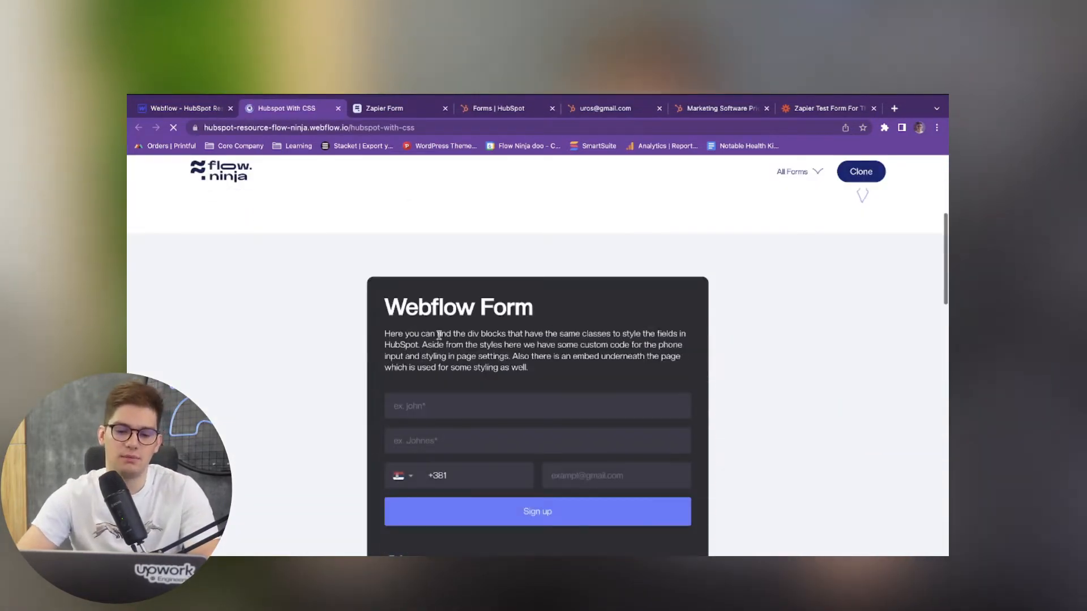
Submit the live HubSpot Sign up form empty to trigger its required-field warning, then return to the designer
scroll(down, 3)
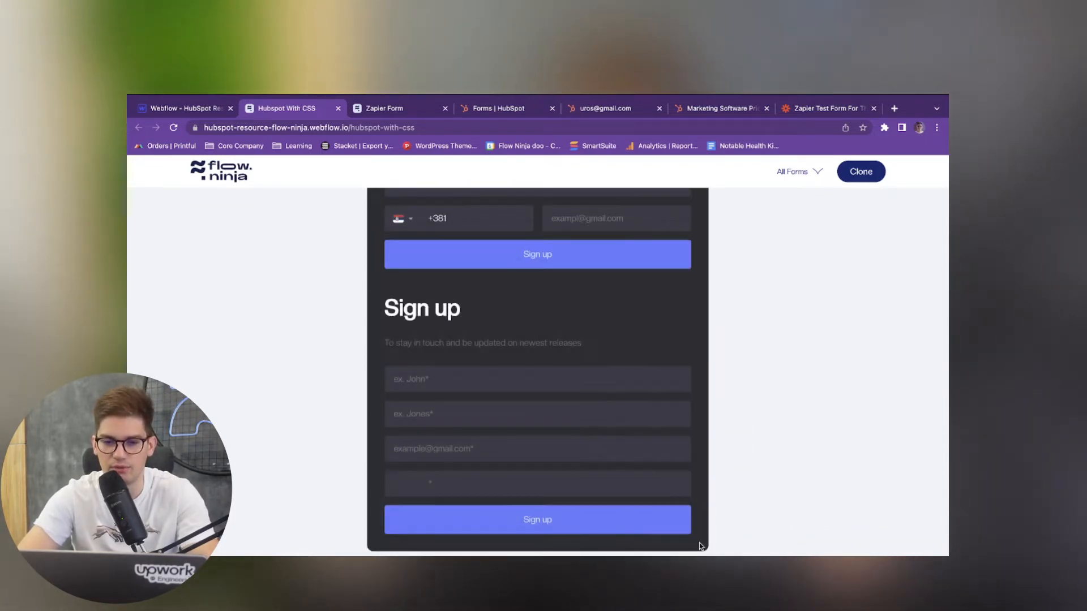
click(536, 519)
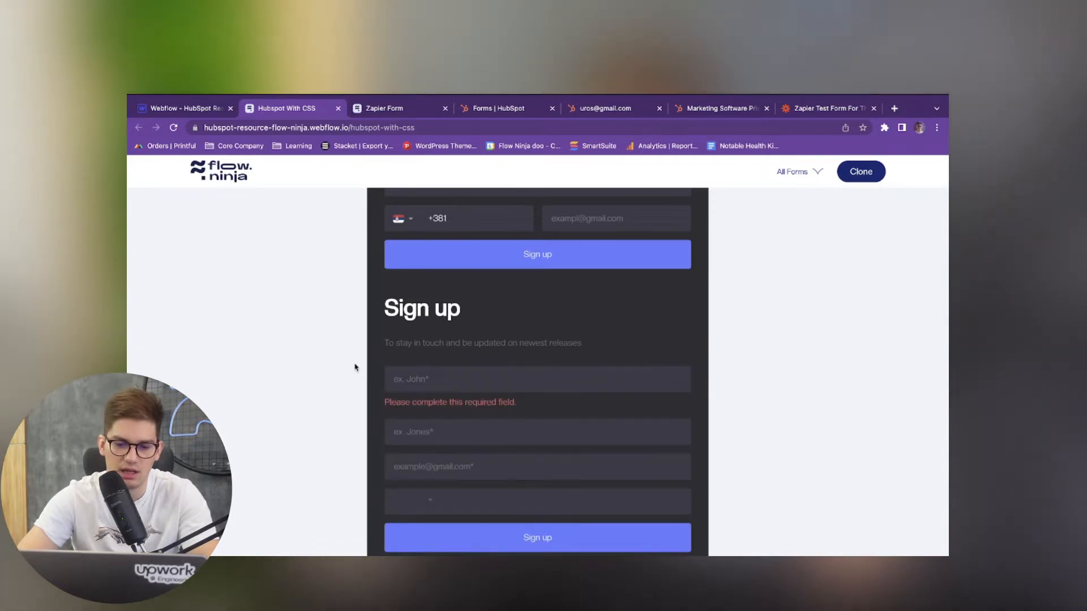
click(181, 109)
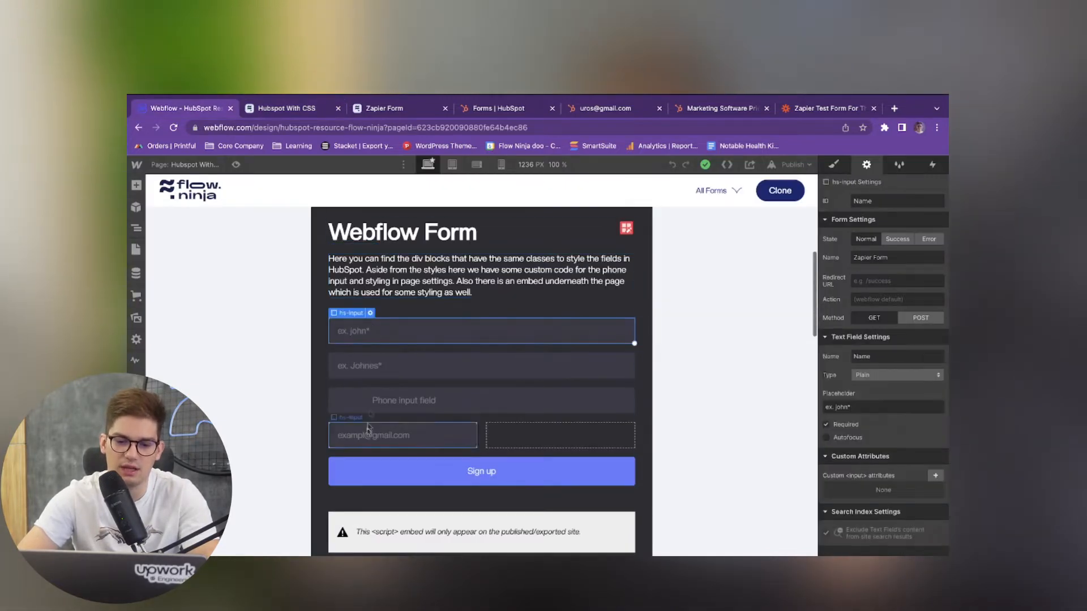
Check the name, surname and form settings, republish to the webflow.io domain and switch to the live page
click(481, 366)
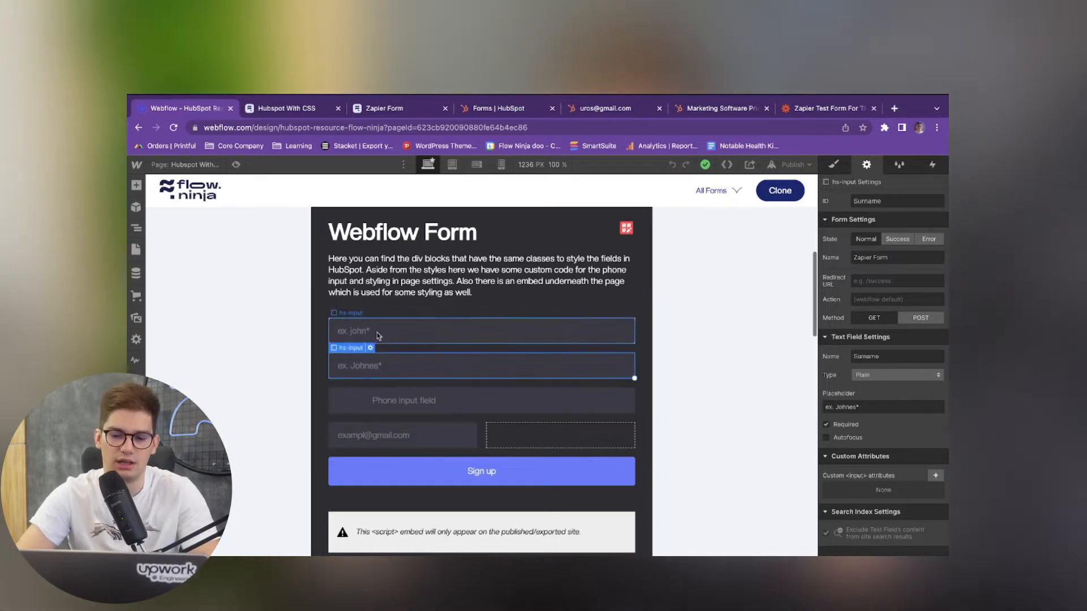
click(481, 400)
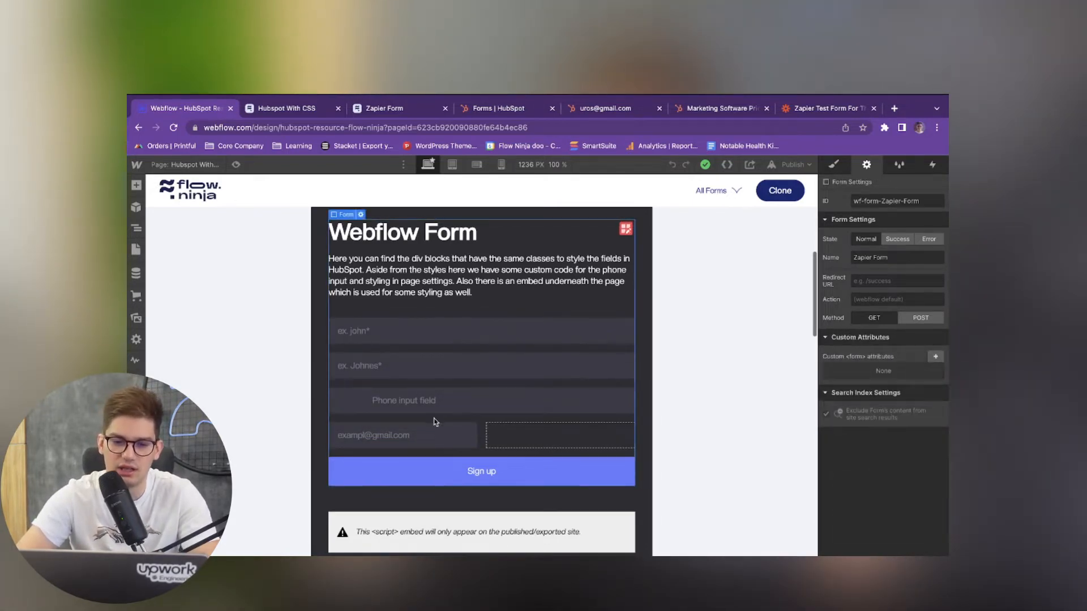
click(136, 229)
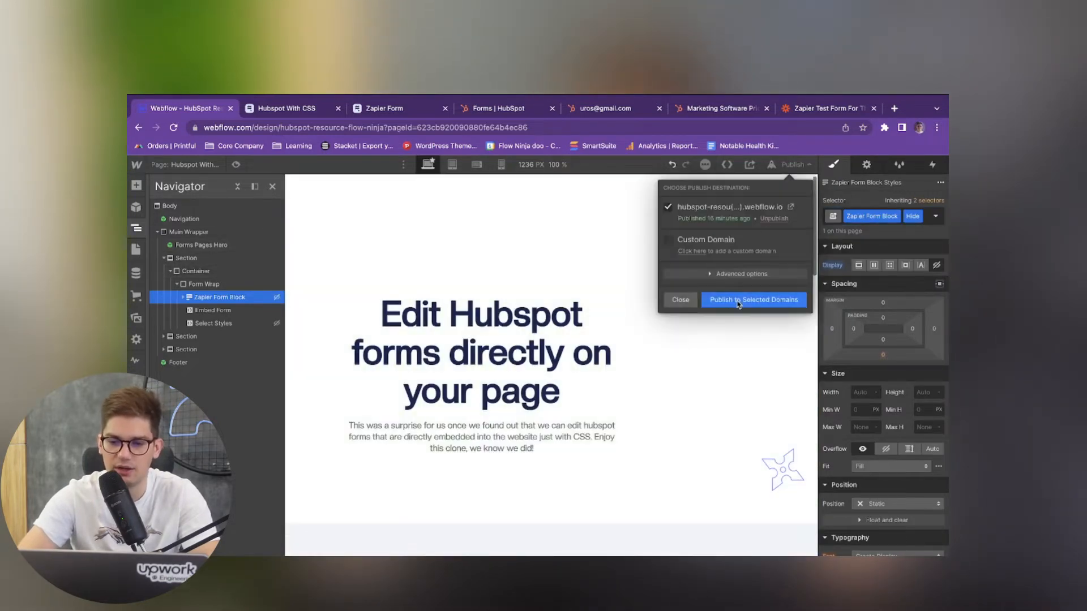
click(754, 299)
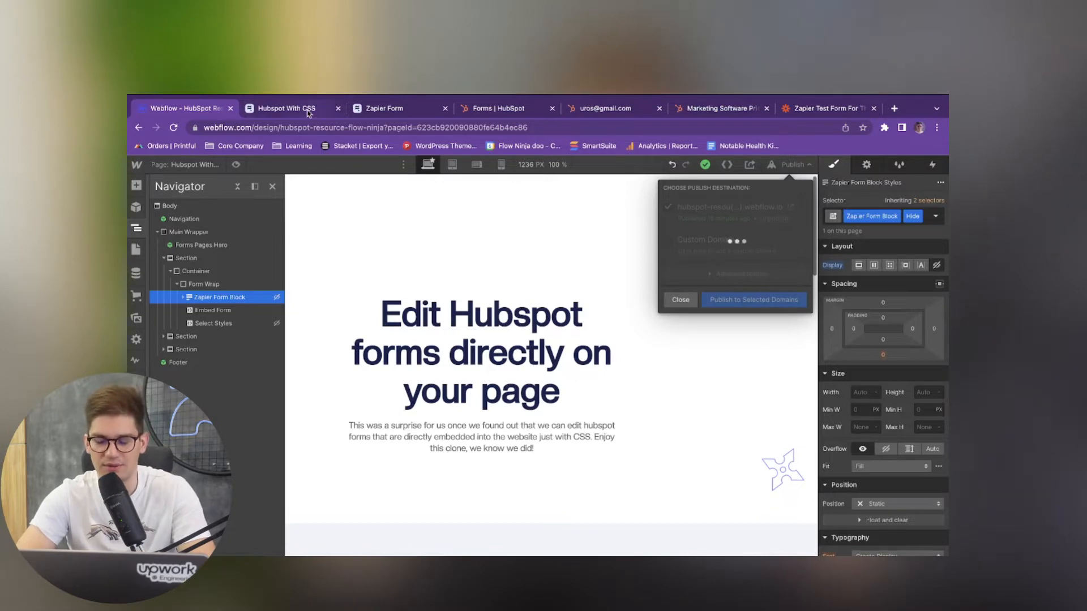
click(287, 109)
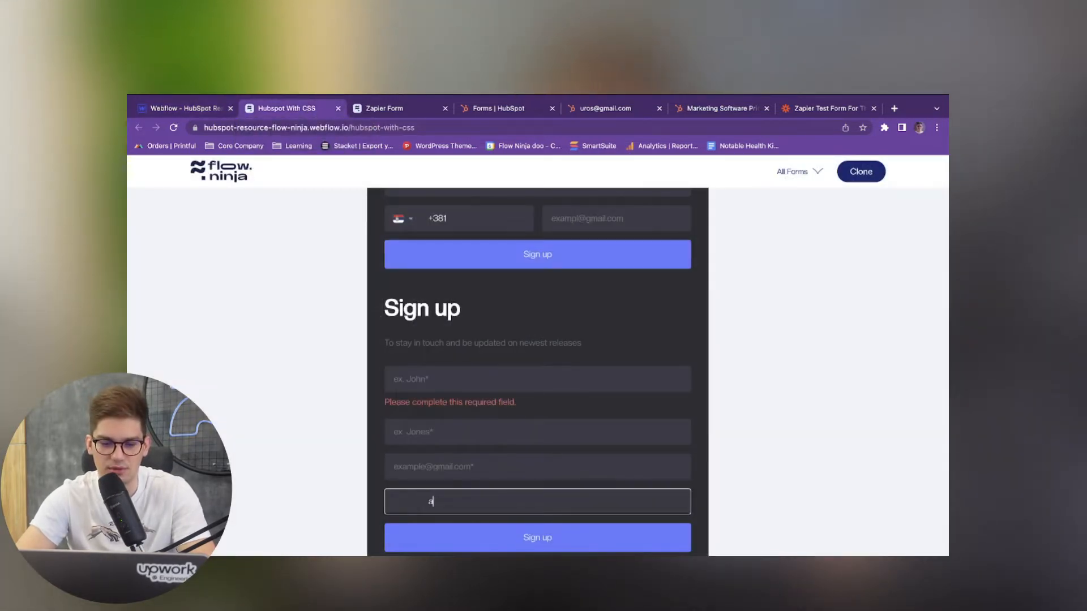
Enter +398123 into the live HubSpot form's phone field
text(+398)
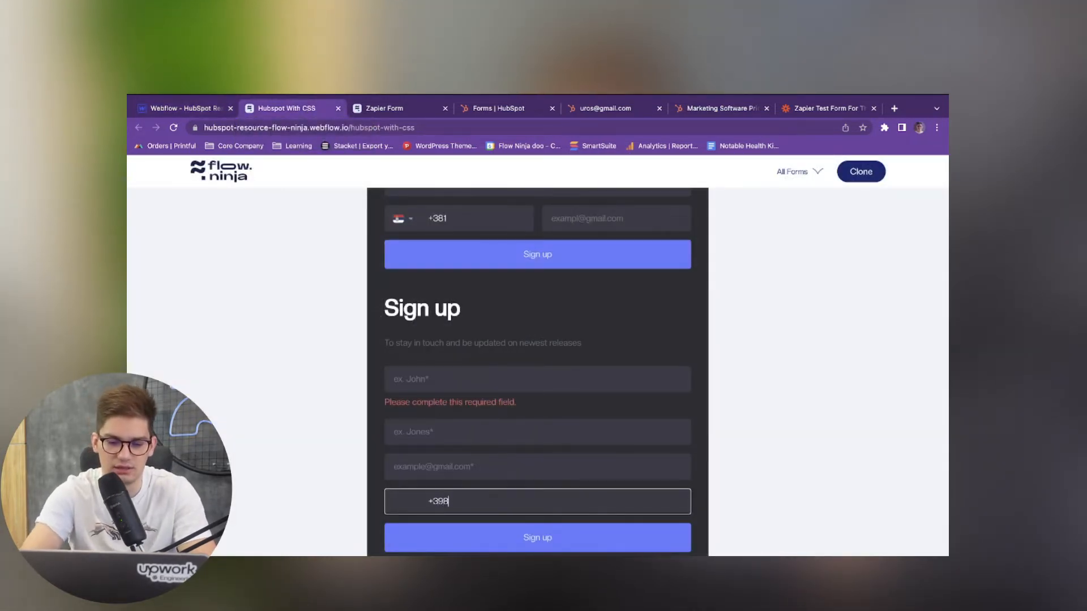
text(123)
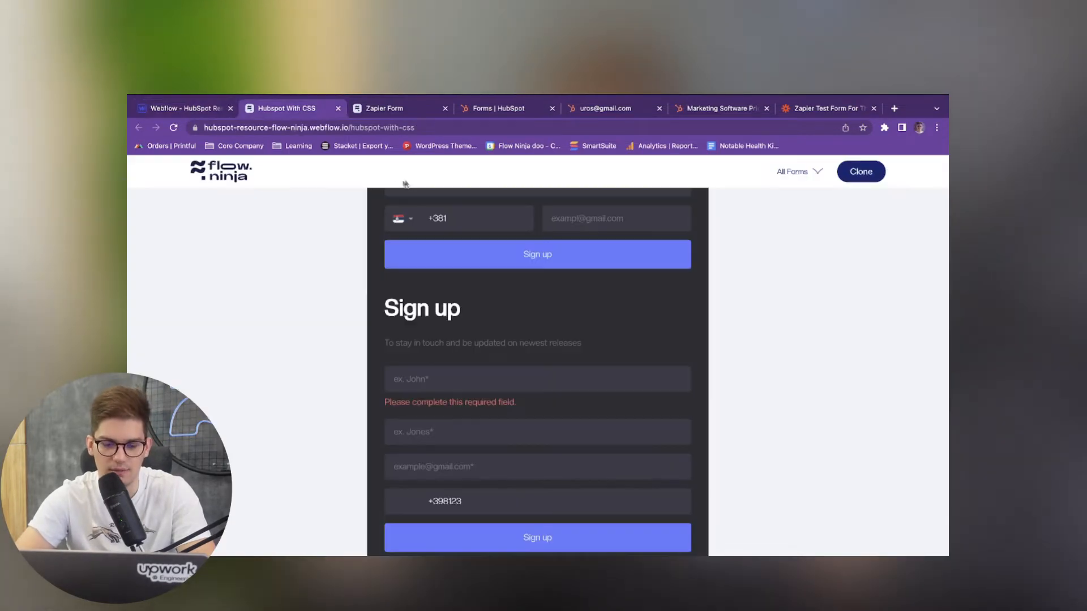
scroll(down, 3)
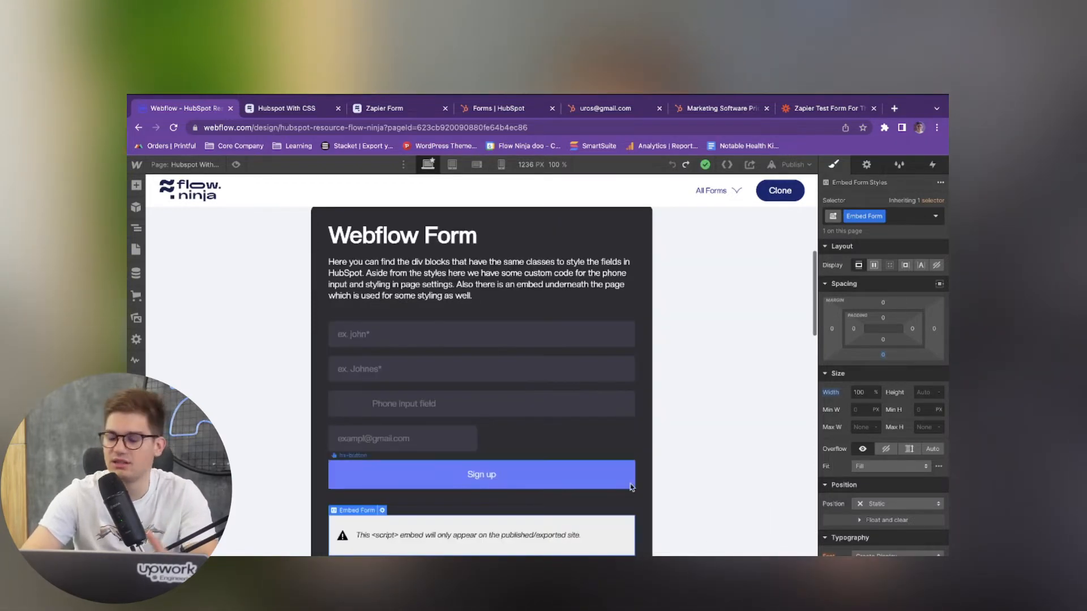
Give the hs-input fields a light background and grey Neutral 500 text colour
click(481, 403)
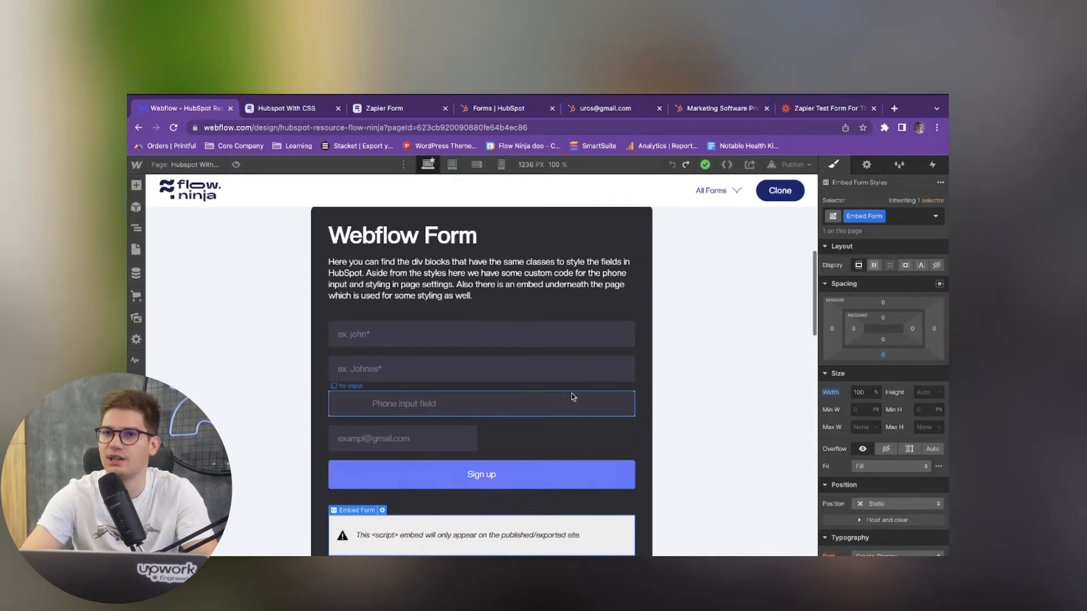
click(481, 475)
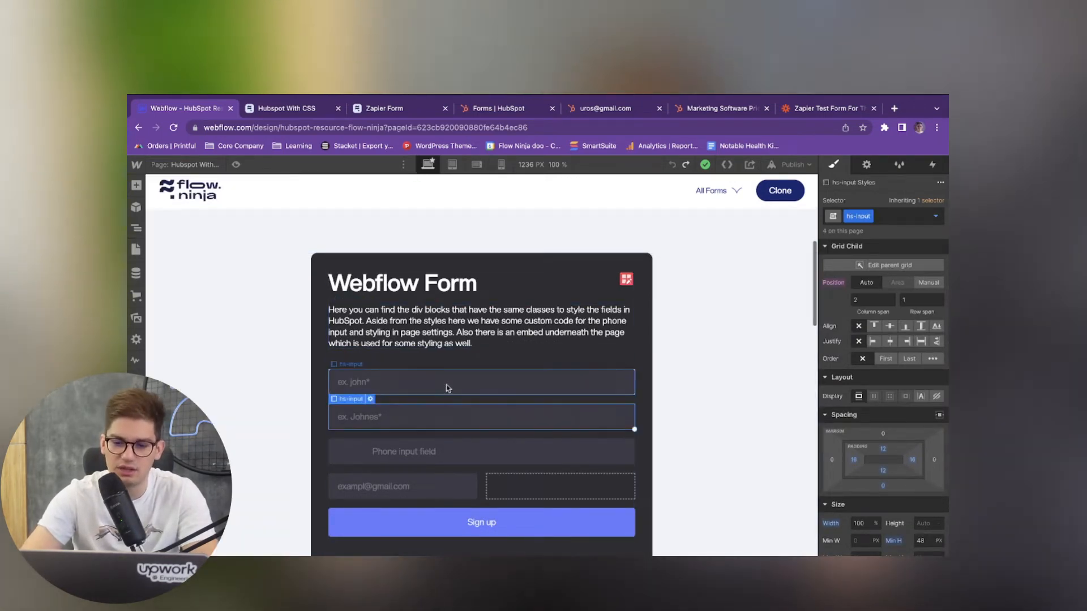
click(481, 381)
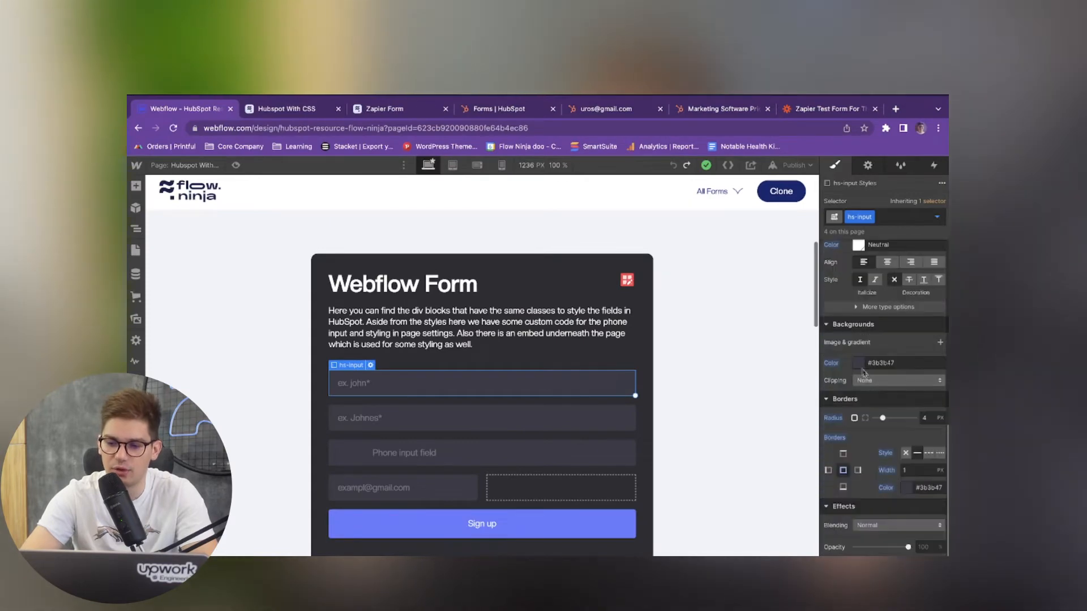
click(858, 362)
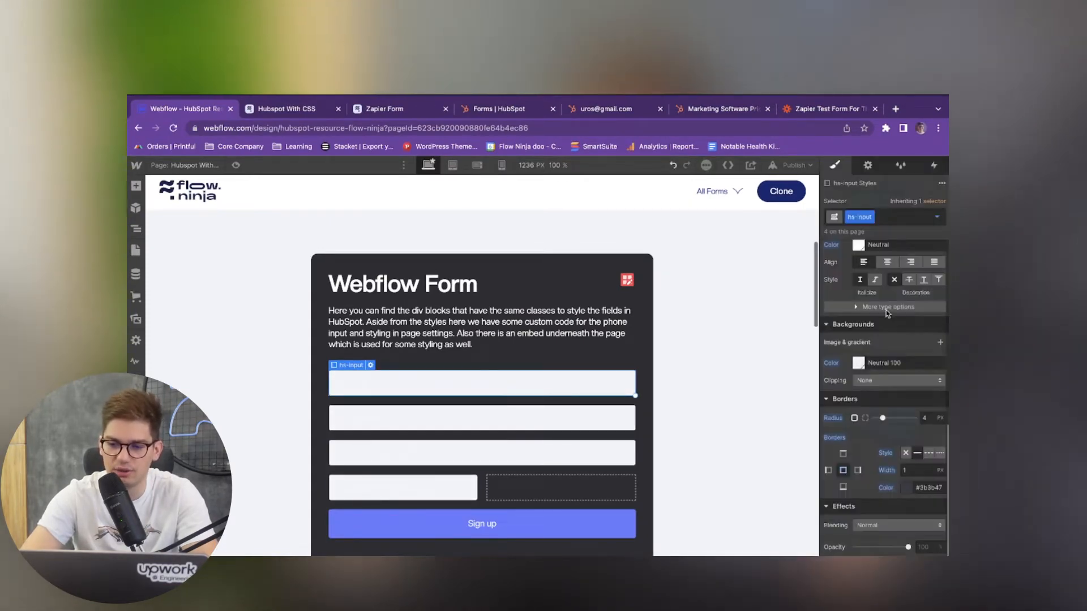
click(858, 244)
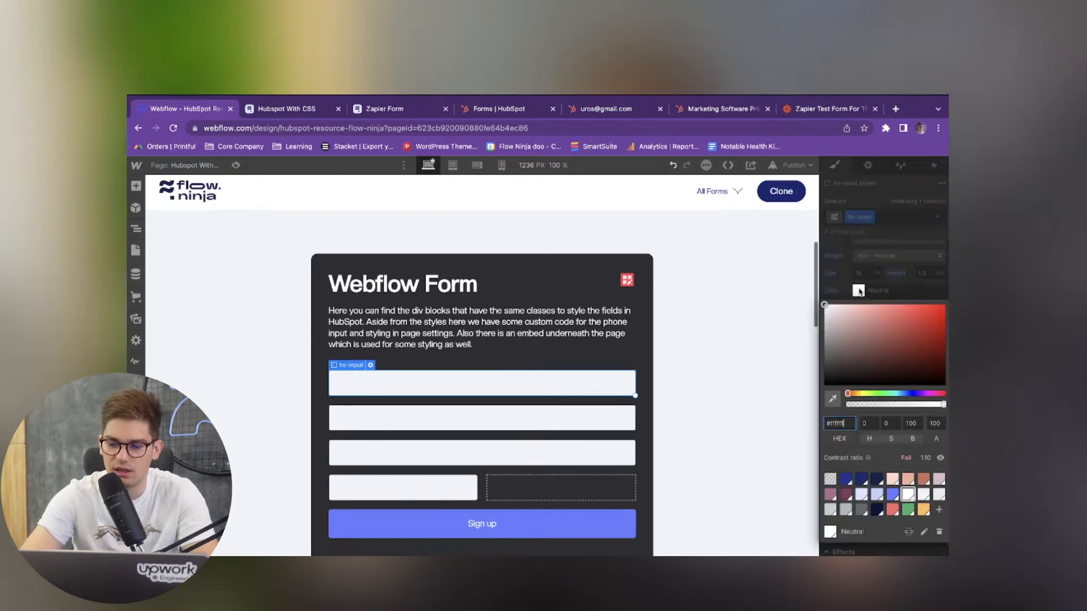
click(861, 509)
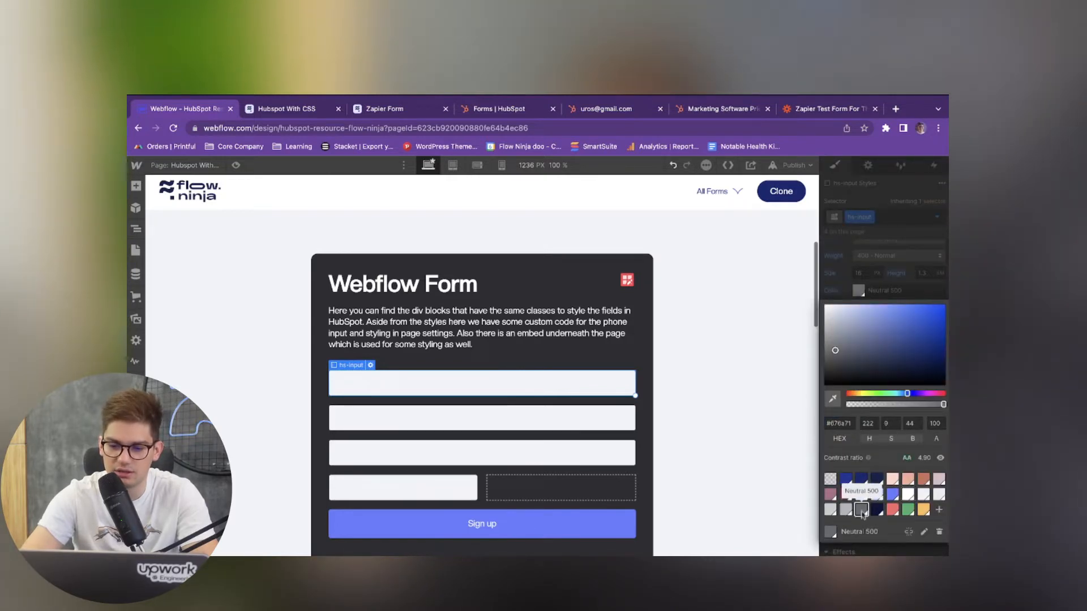
Review the hs-input Hover and Focused states, then launch the published page for testing
click(937, 217)
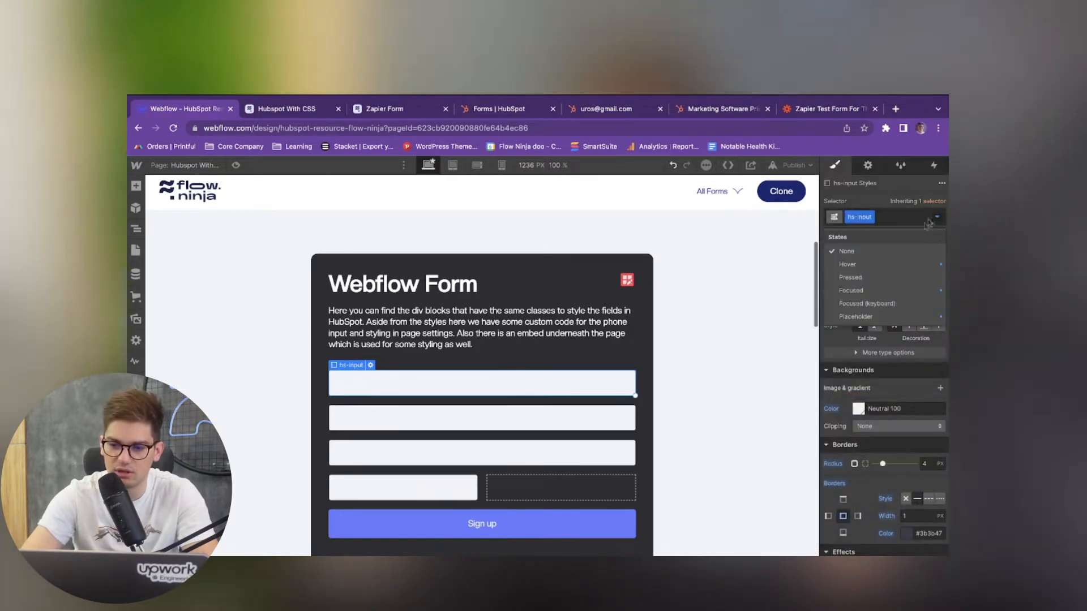
click(847, 264)
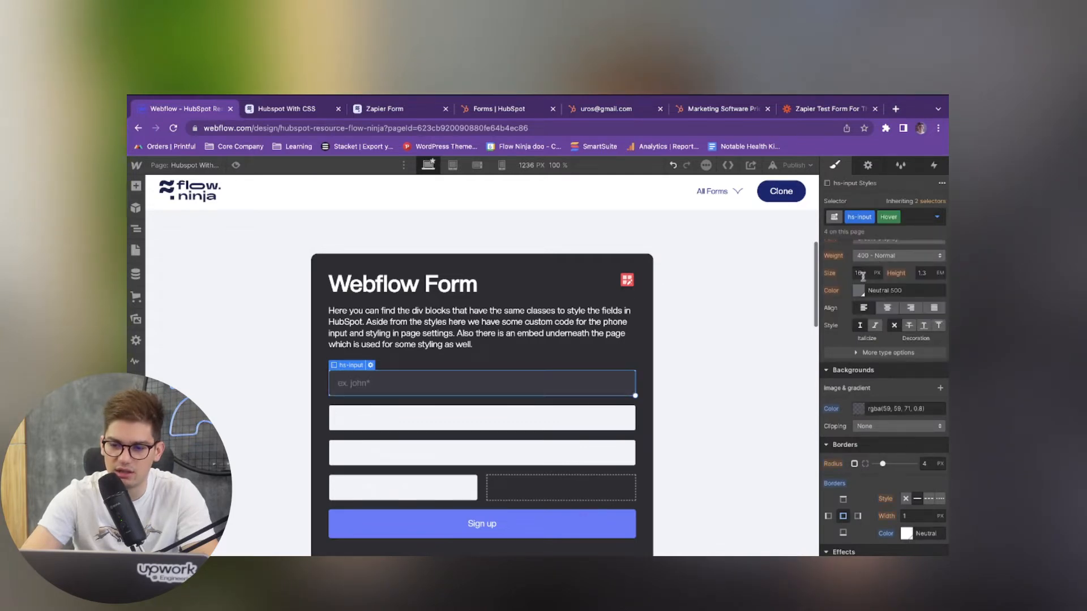
click(860, 291)
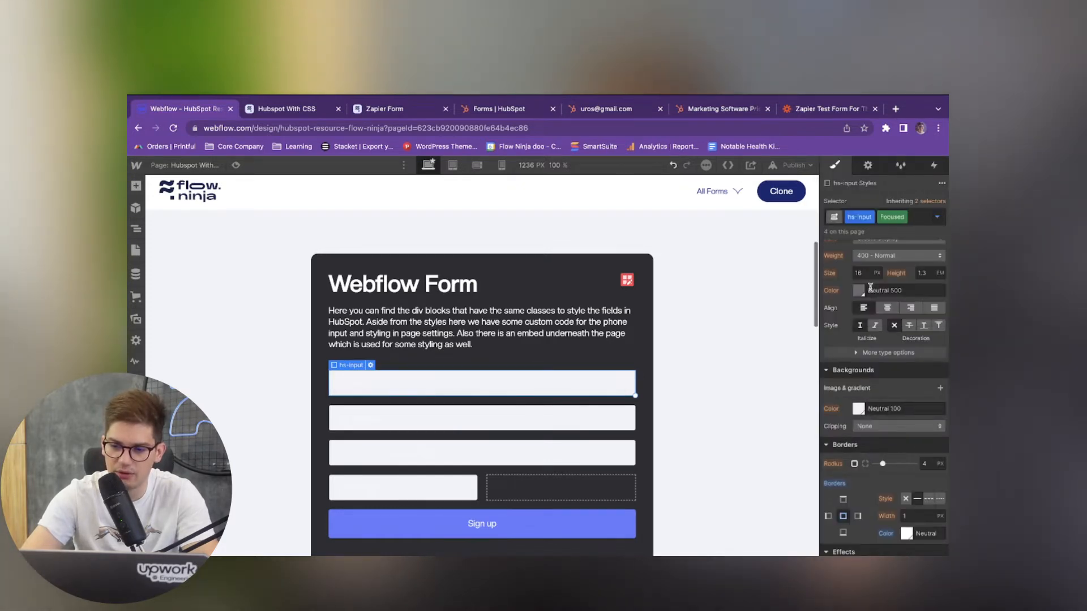
click(859, 291)
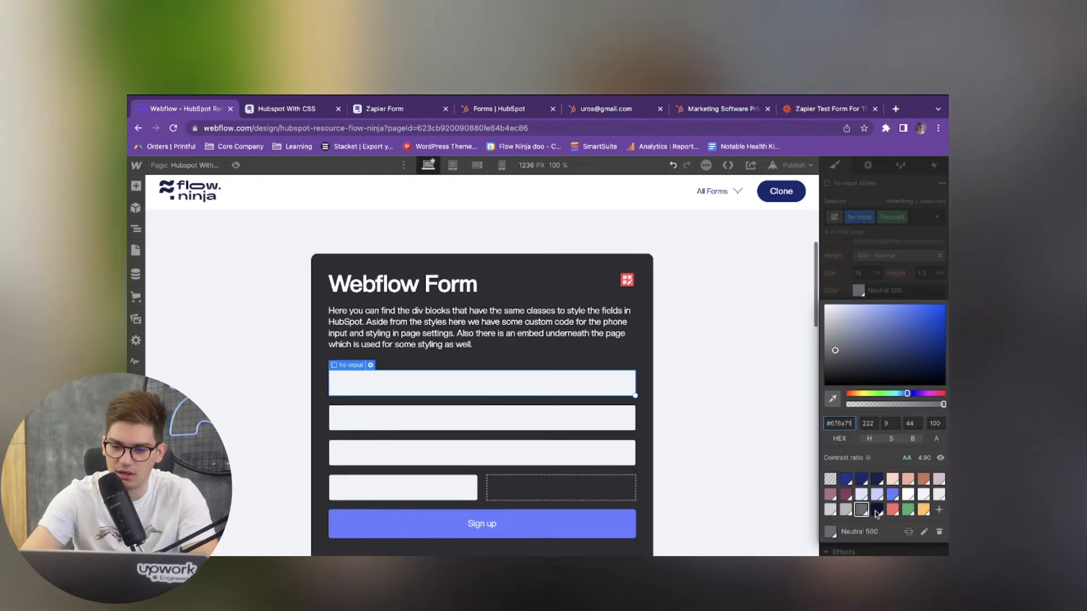
click(936, 217)
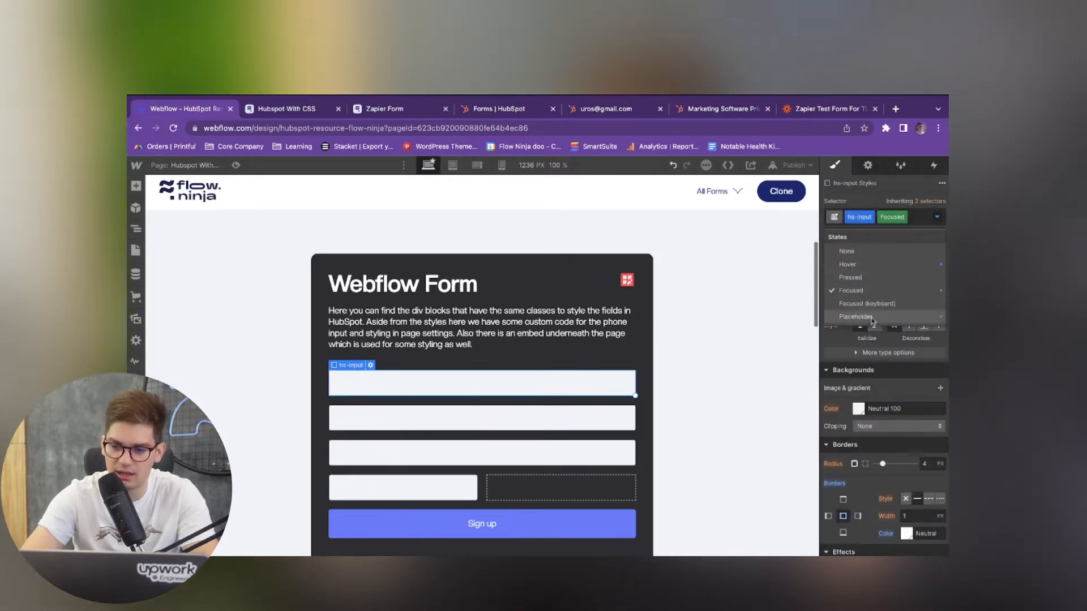
click(854, 316)
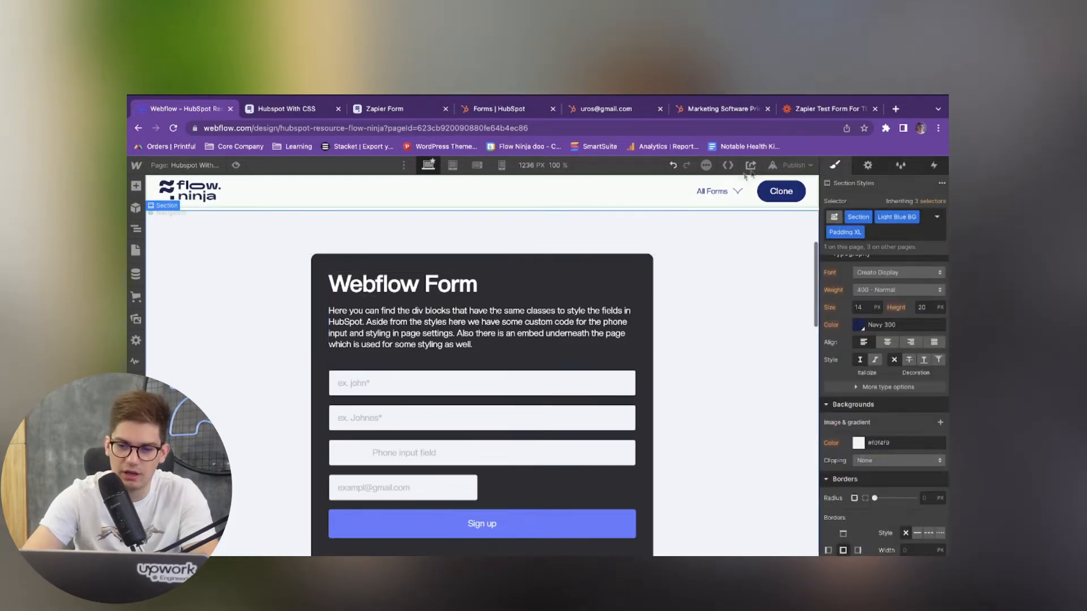
click(751, 165)
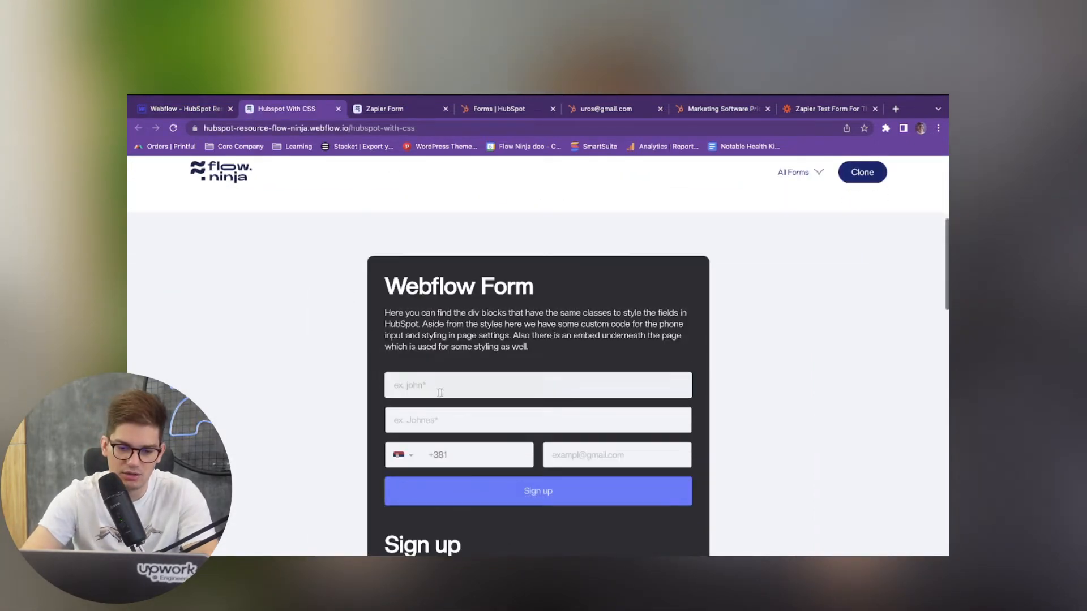
Try test names 'aa' and 'Ur' in the live Sign up form, then return to the Designer
scroll(down, 3)
text(as)
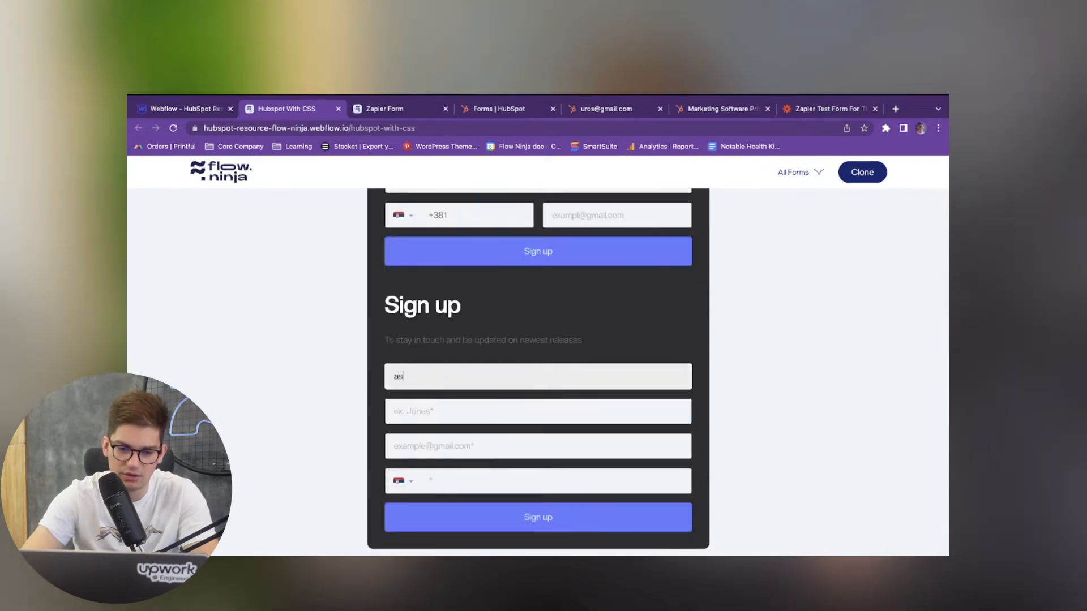
text(aa)
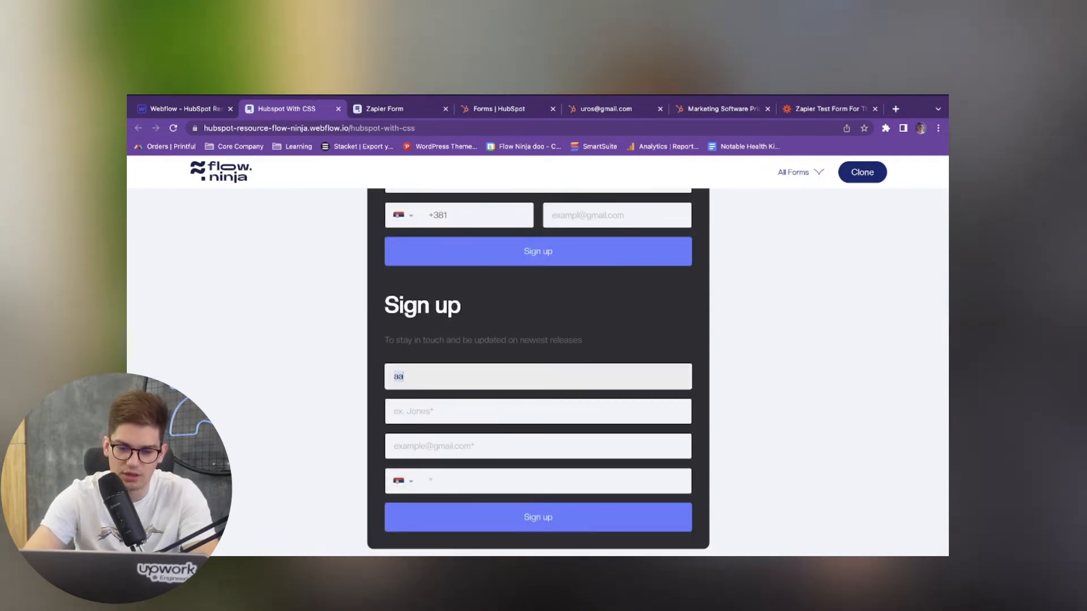
click(538, 376)
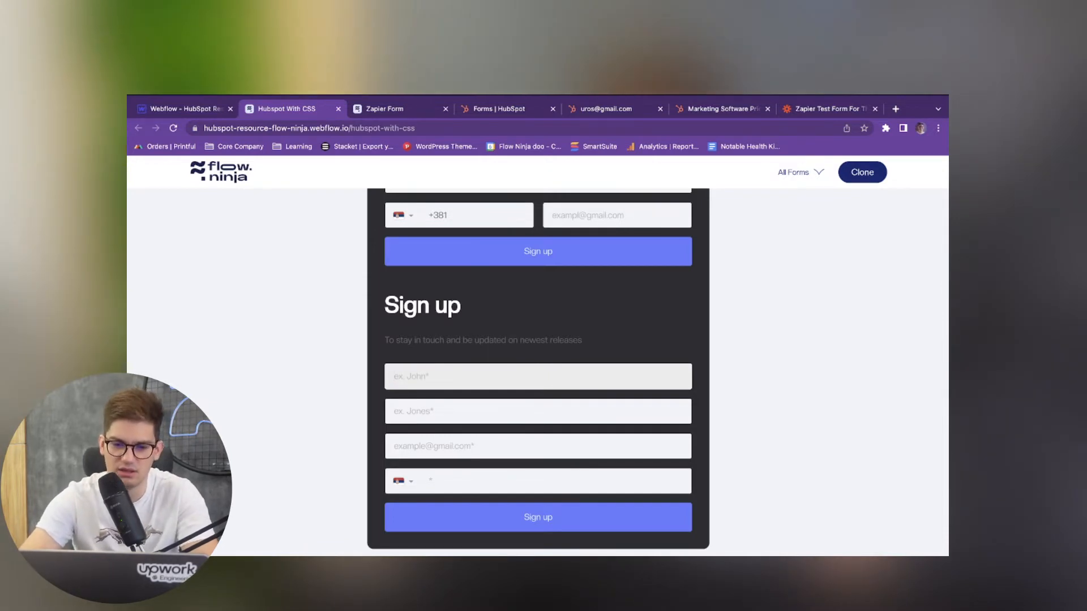
text(Ur)
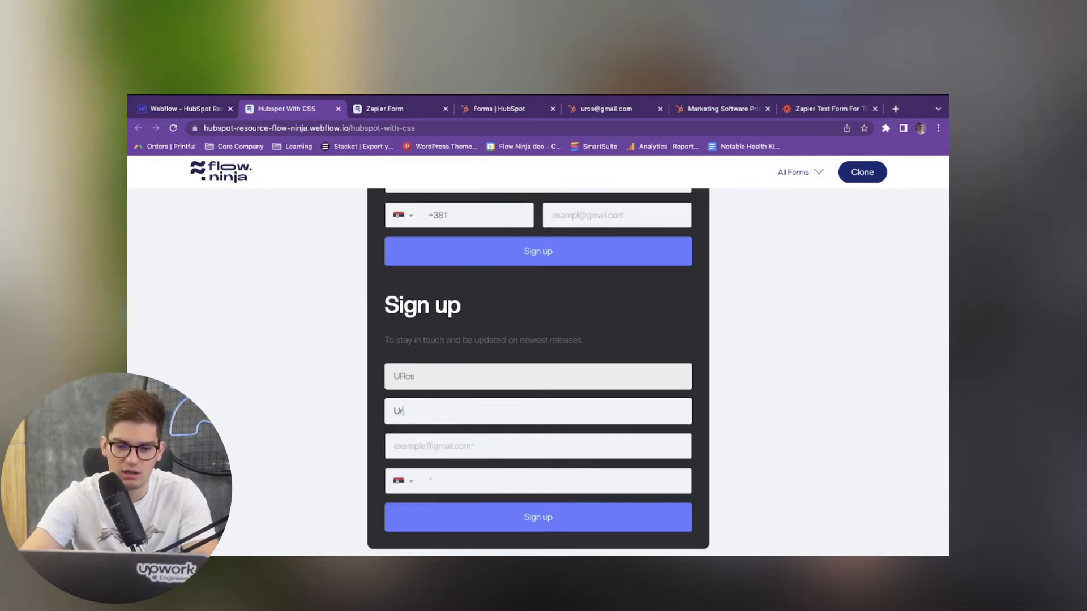
click(537, 517)
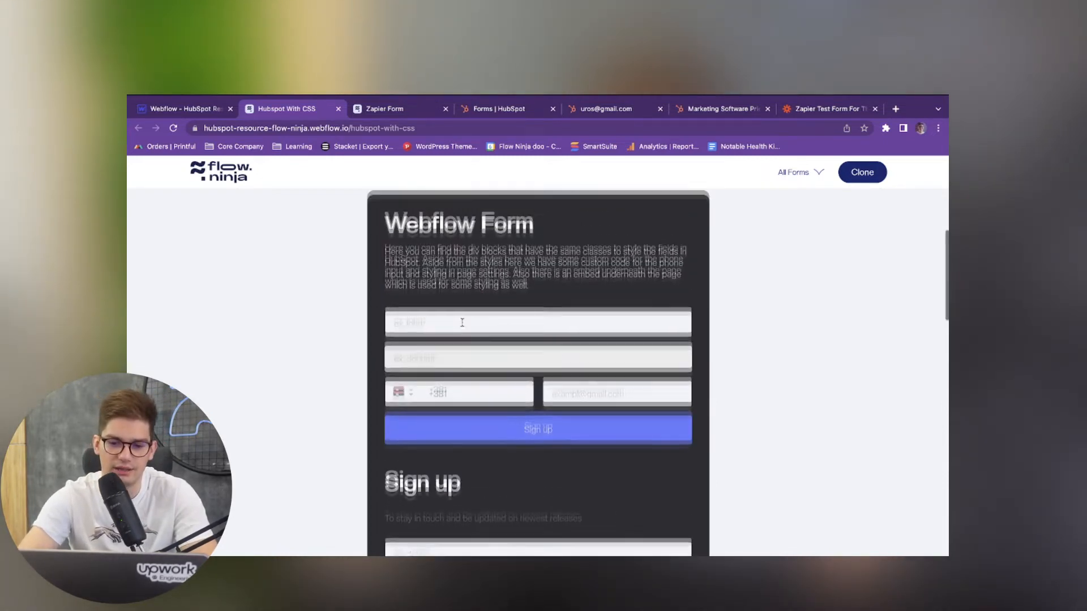
click(184, 109)
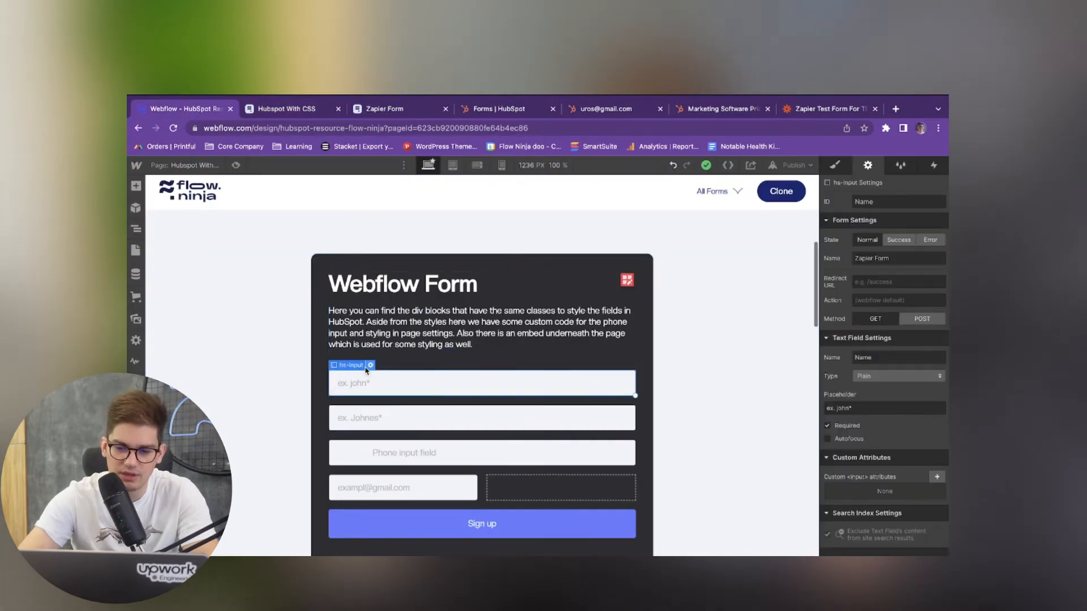
View the form inputs' styles and the embed's custom CSS for the phone dial-code dropdown
click(482, 417)
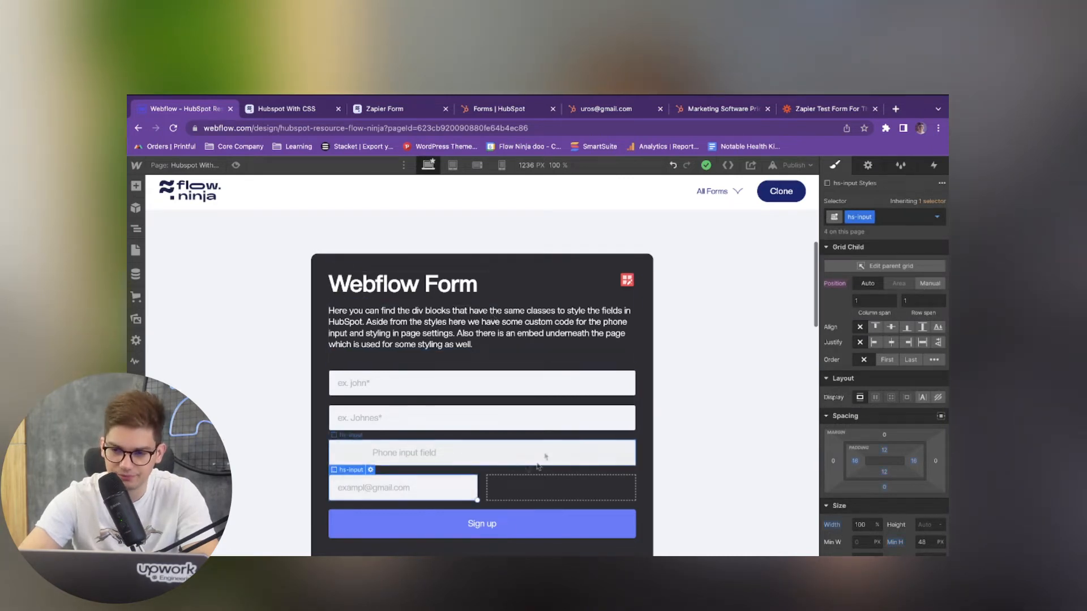
click(284, 108)
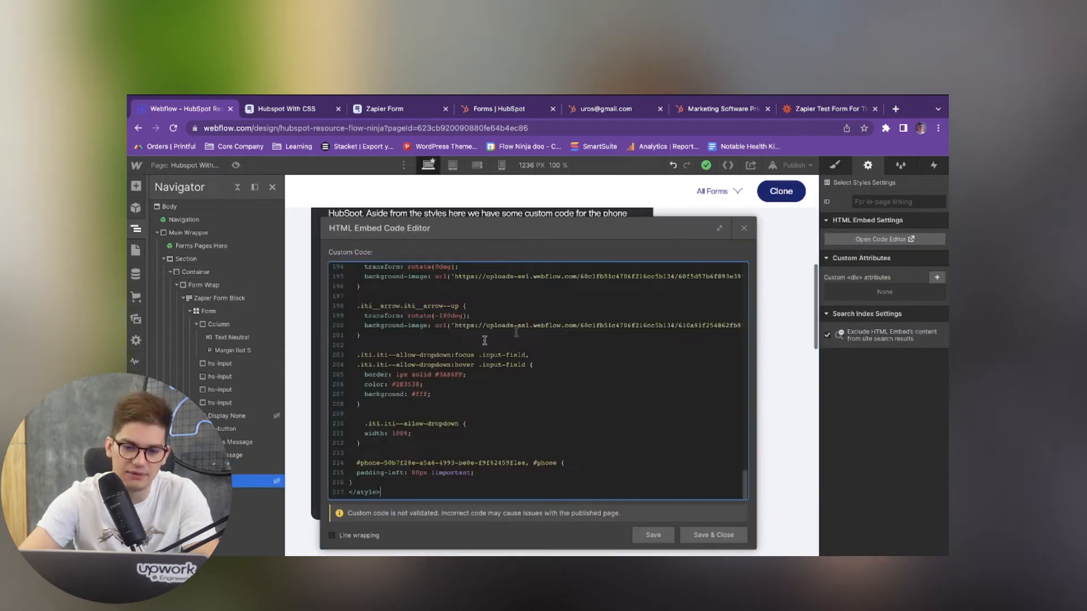
Close the embed code unchanged and show the Hubspot With CSS page's head custom code
click(286, 108)
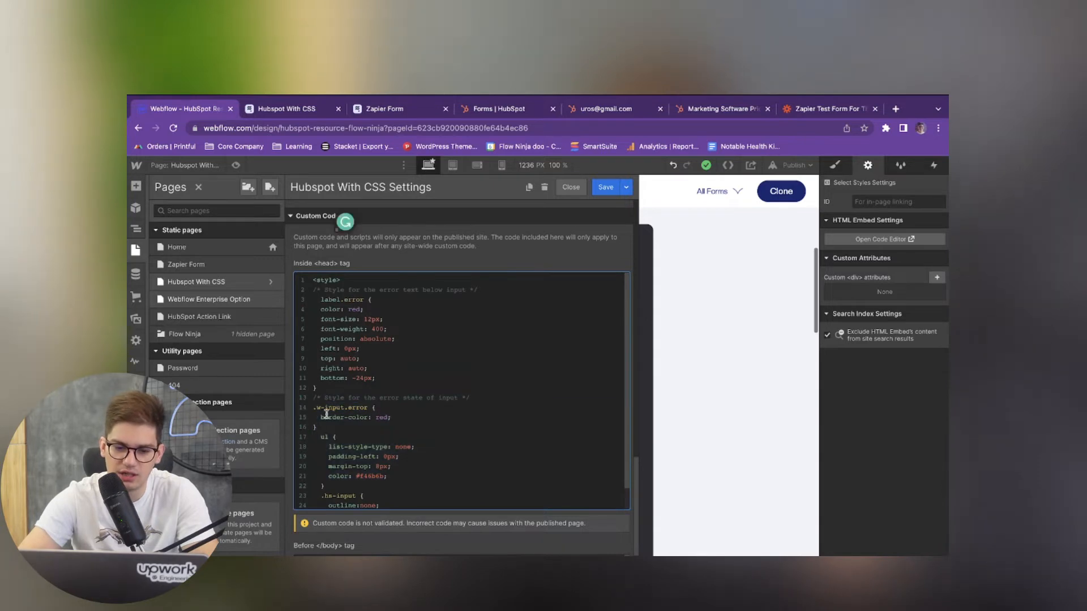
Scroll to the before-body script that sets up the dial-code phone input
scroll(down, 3)
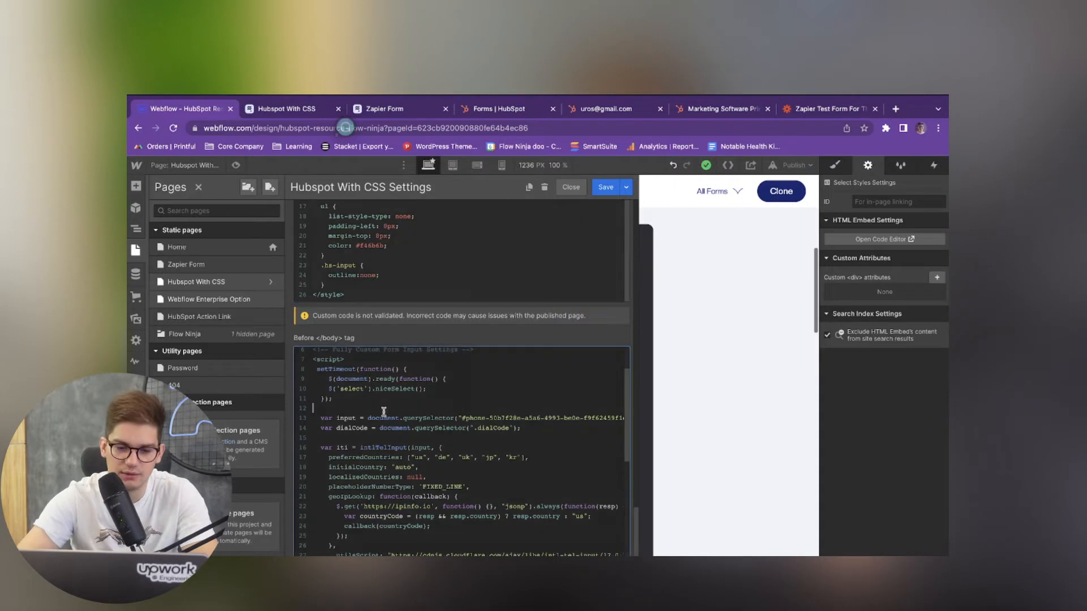
On the live page, enter 'asdas' then 123123 in the phone field and submit to check validation messages
click(291, 109)
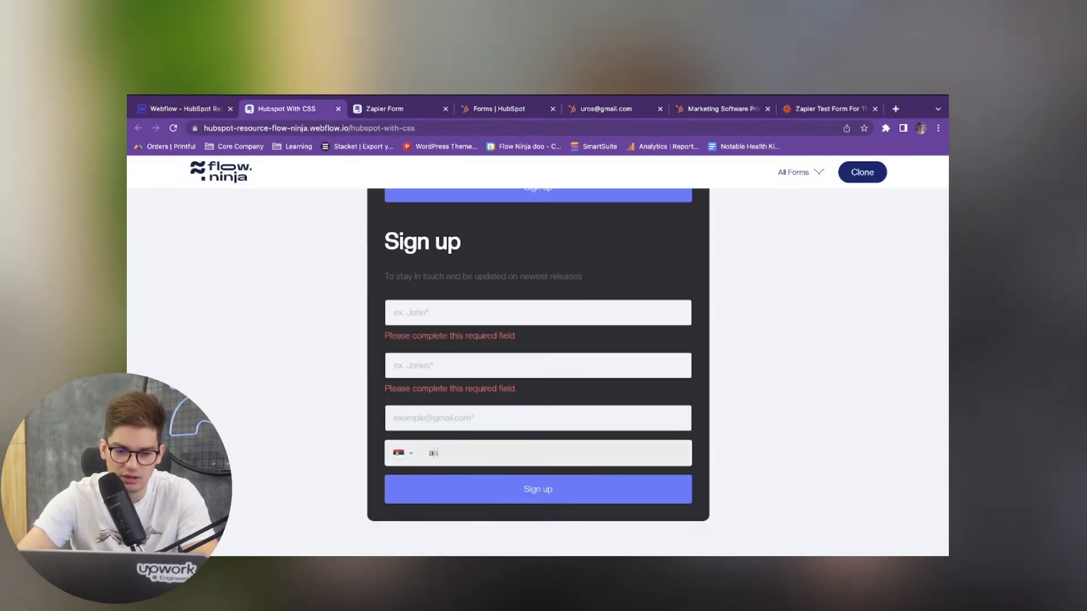
text(asdas)
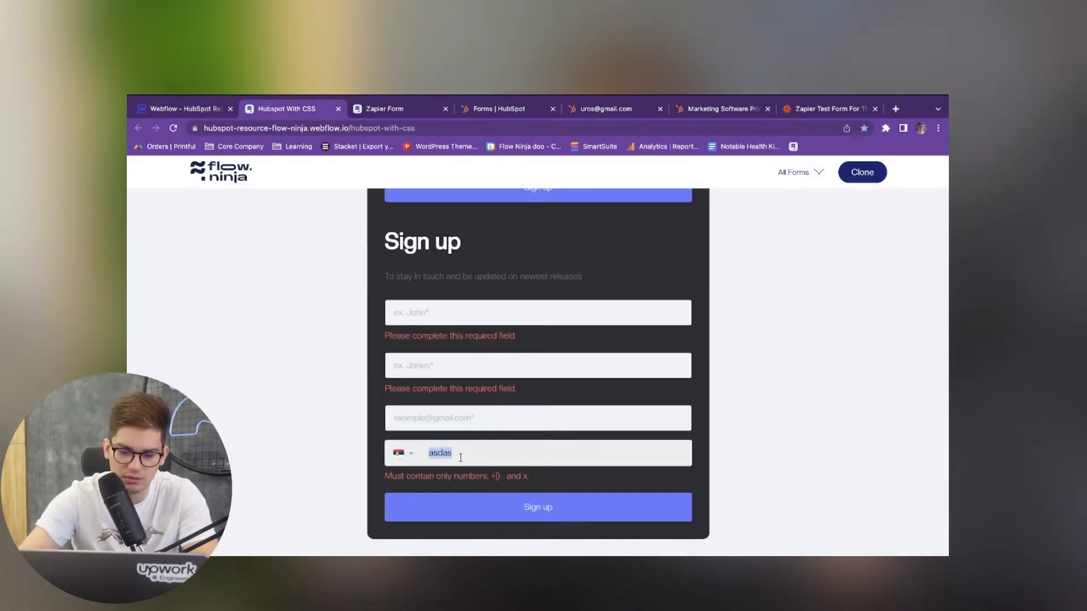
text(123123)
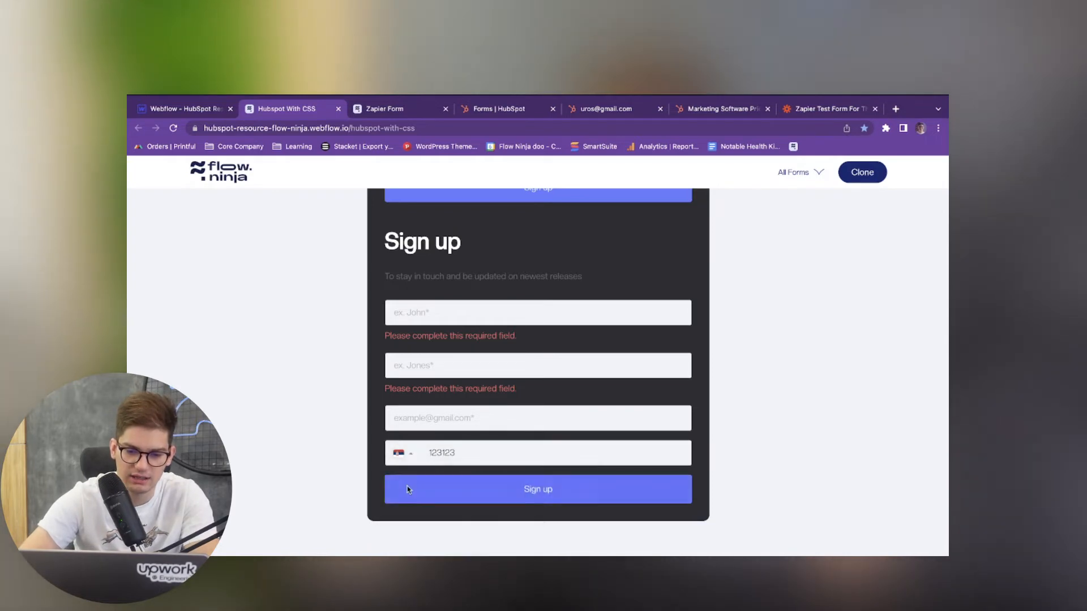
click(536, 453)
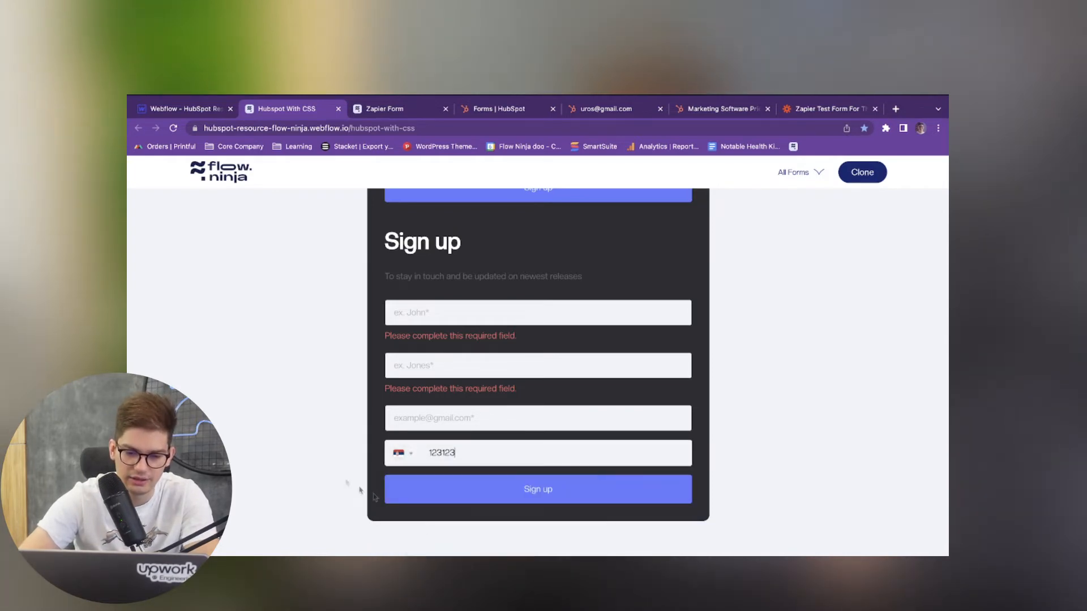
click(181, 109)
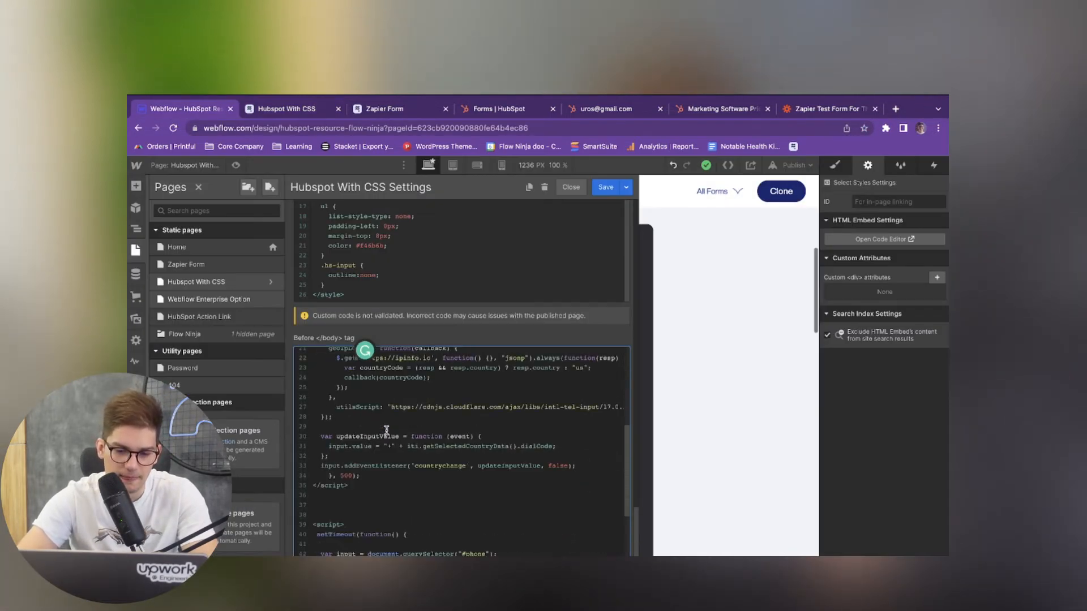
scroll(down, 3)
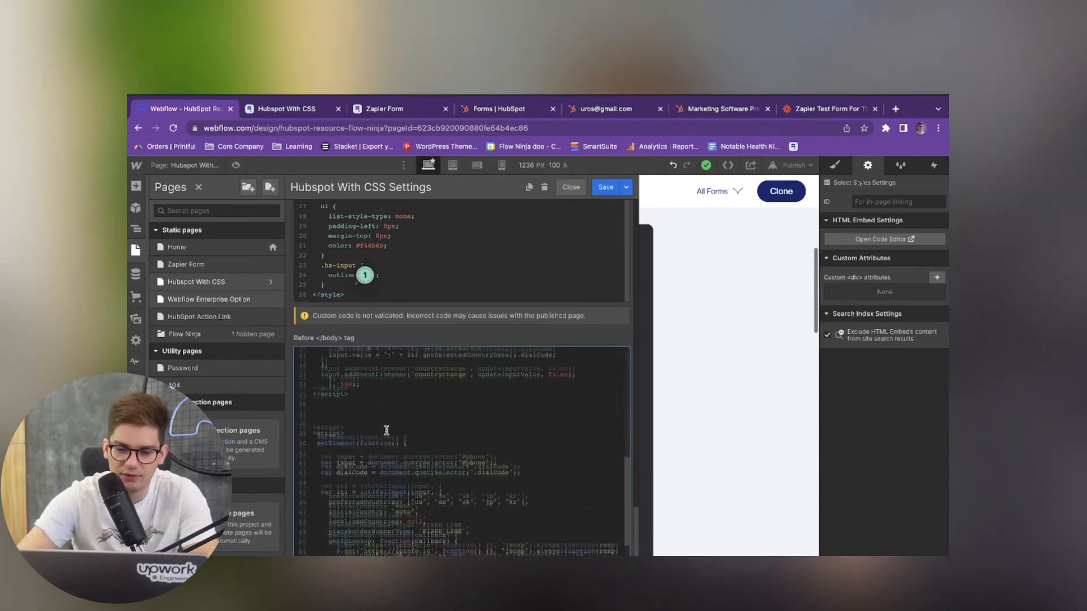
scroll(down, 3)
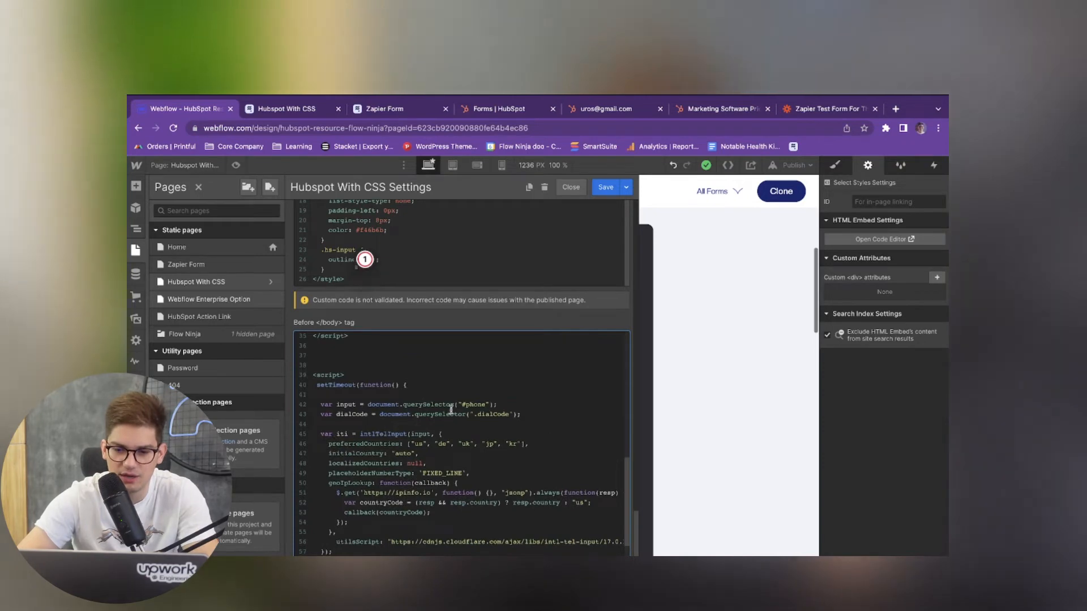
scroll(up, 3)
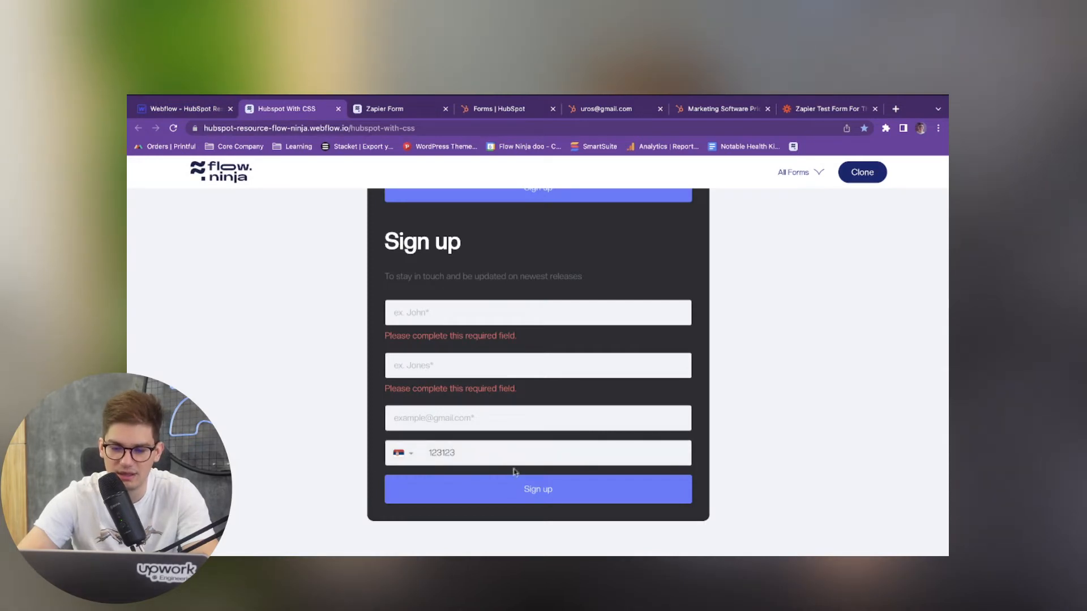
click(402, 452)
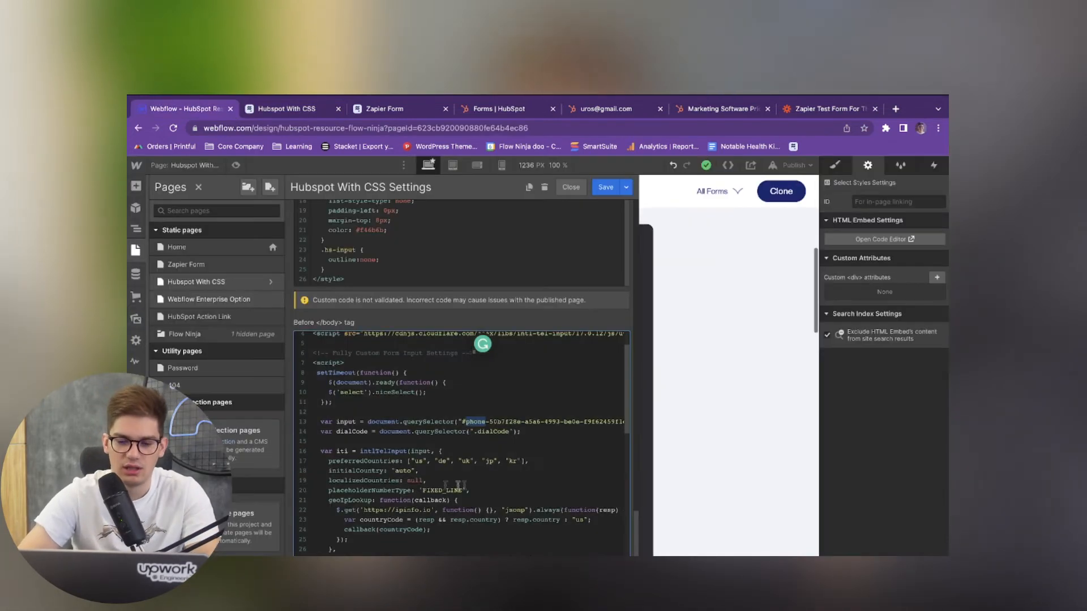
click(570, 187)
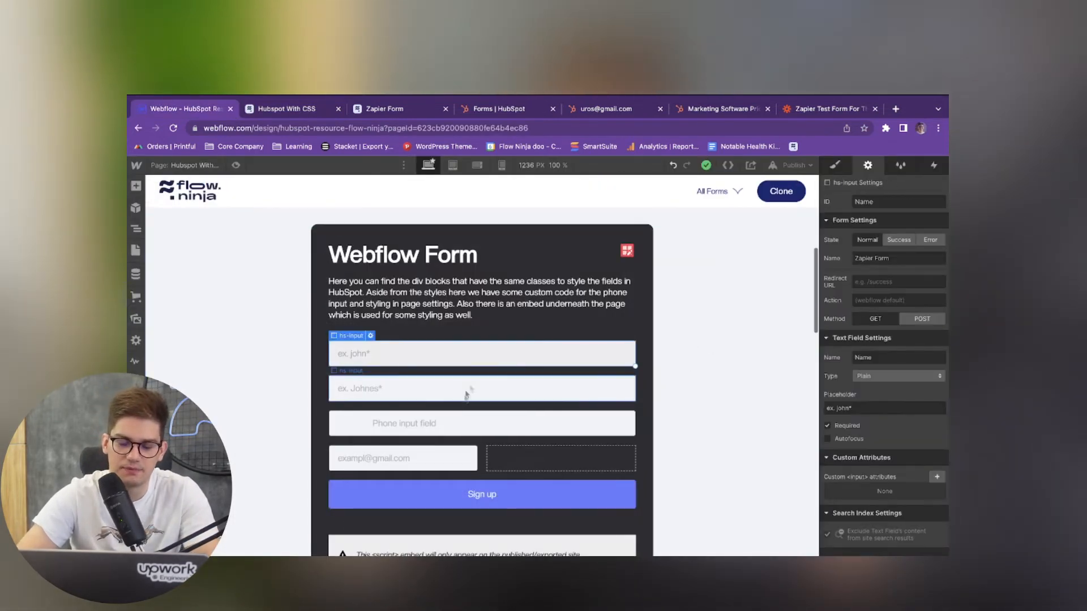
click(135, 229)
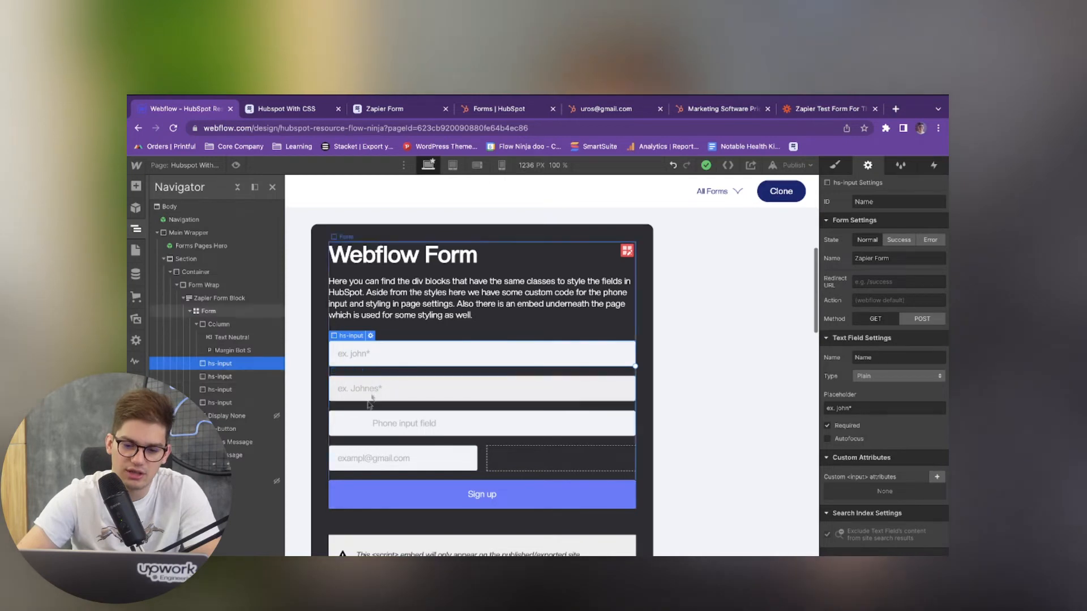
click(481, 493)
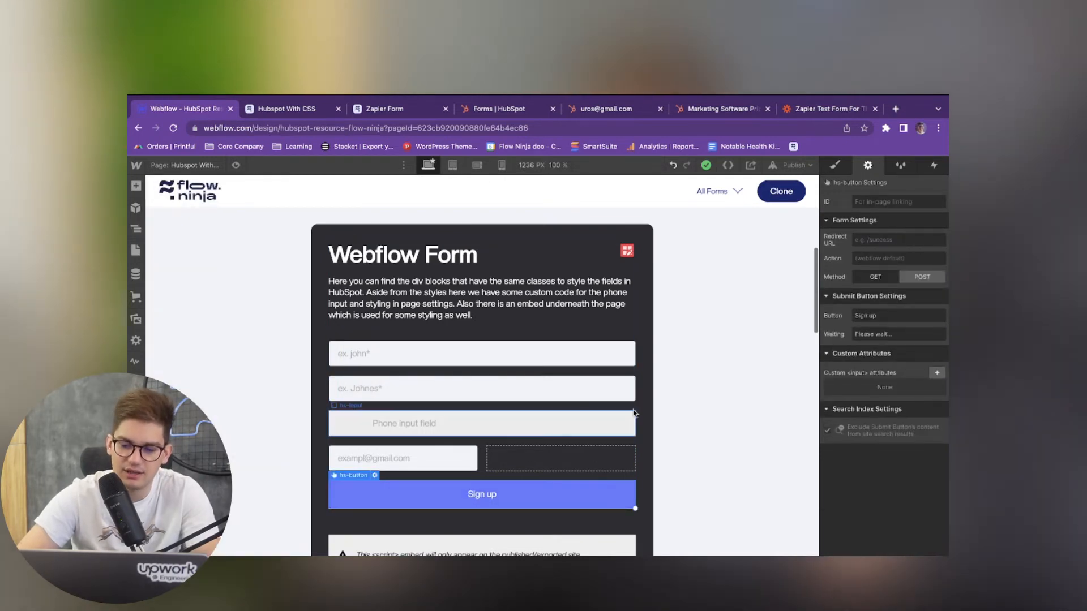
click(135, 229)
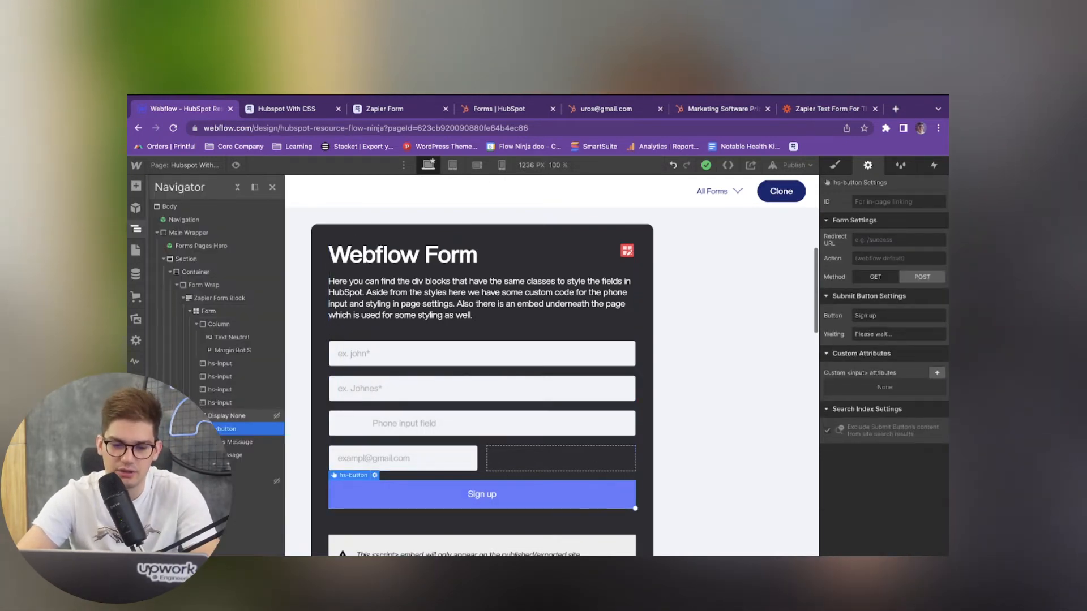
click(227, 415)
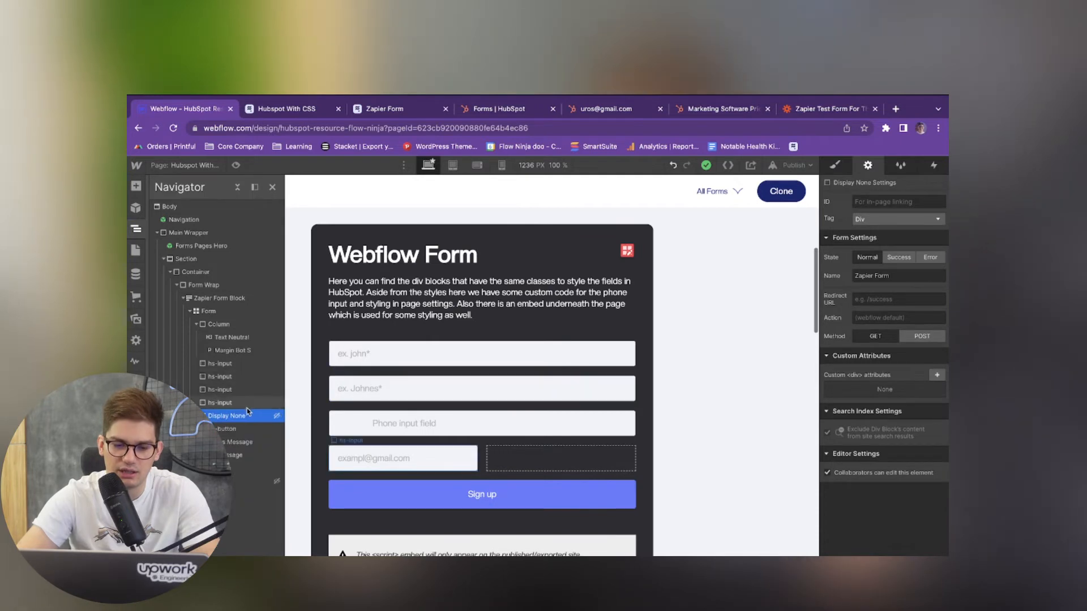
click(229, 428)
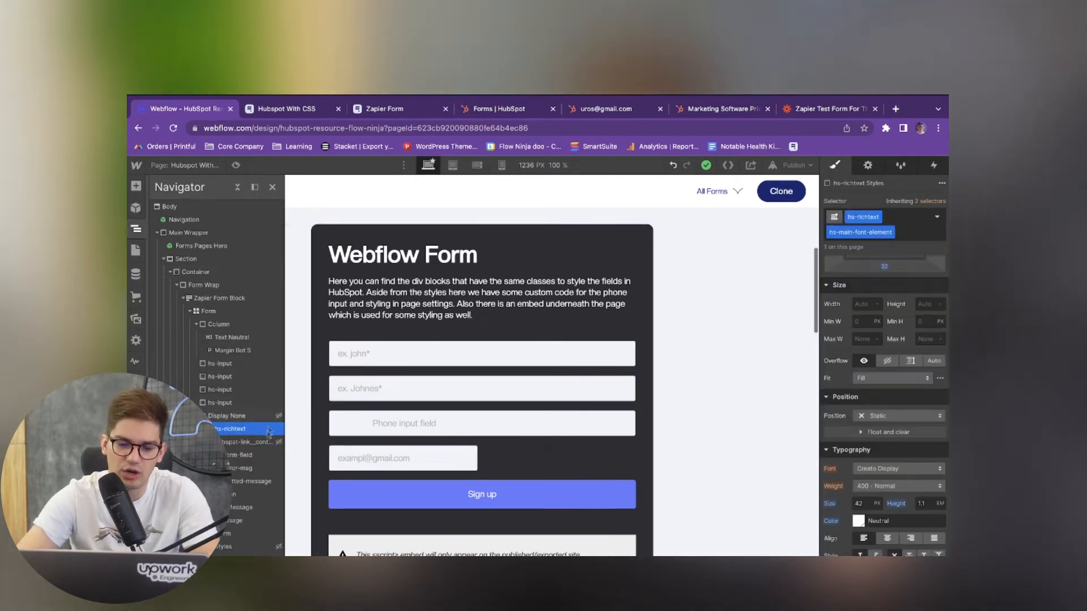
click(251, 481)
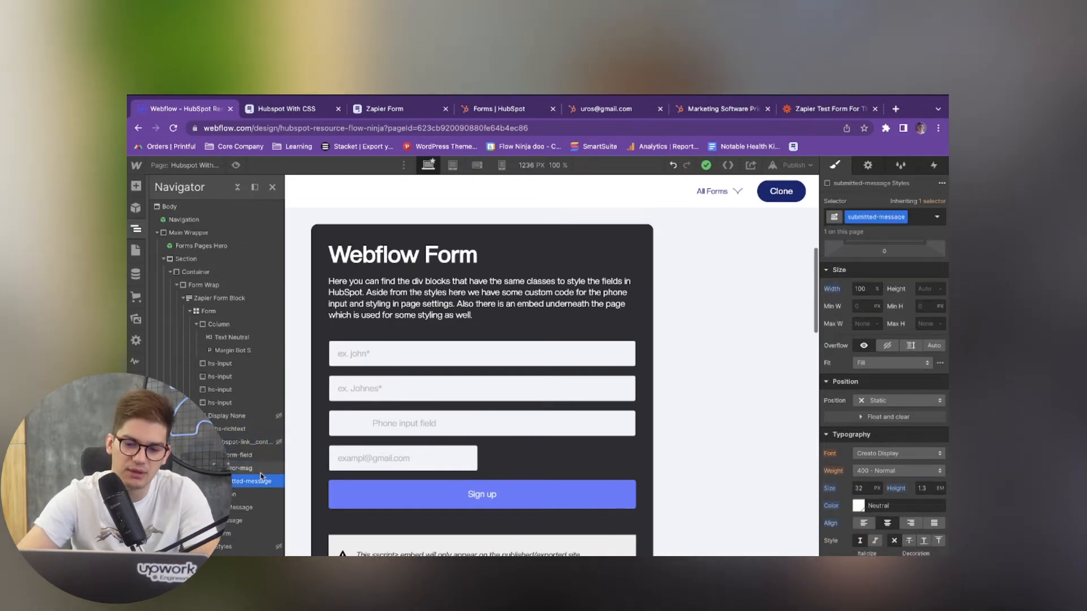
click(242, 468)
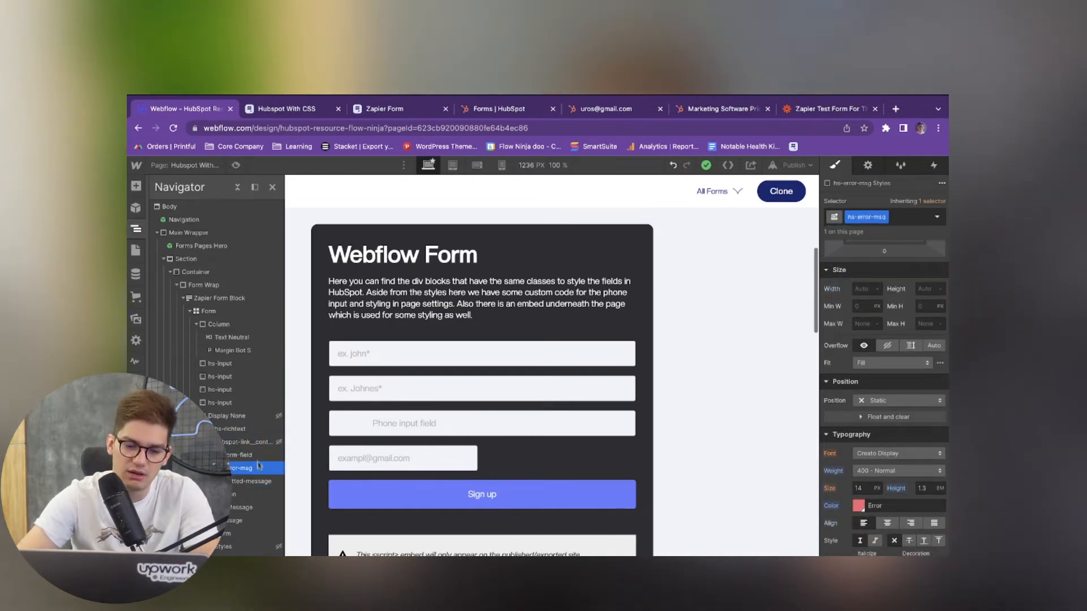
click(239, 455)
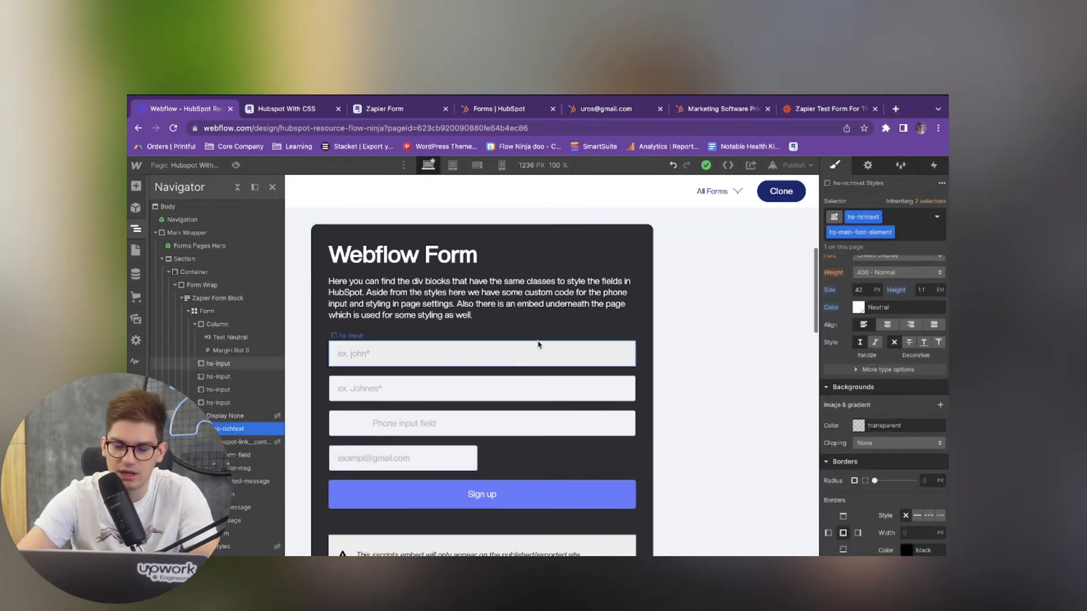
click(207, 310)
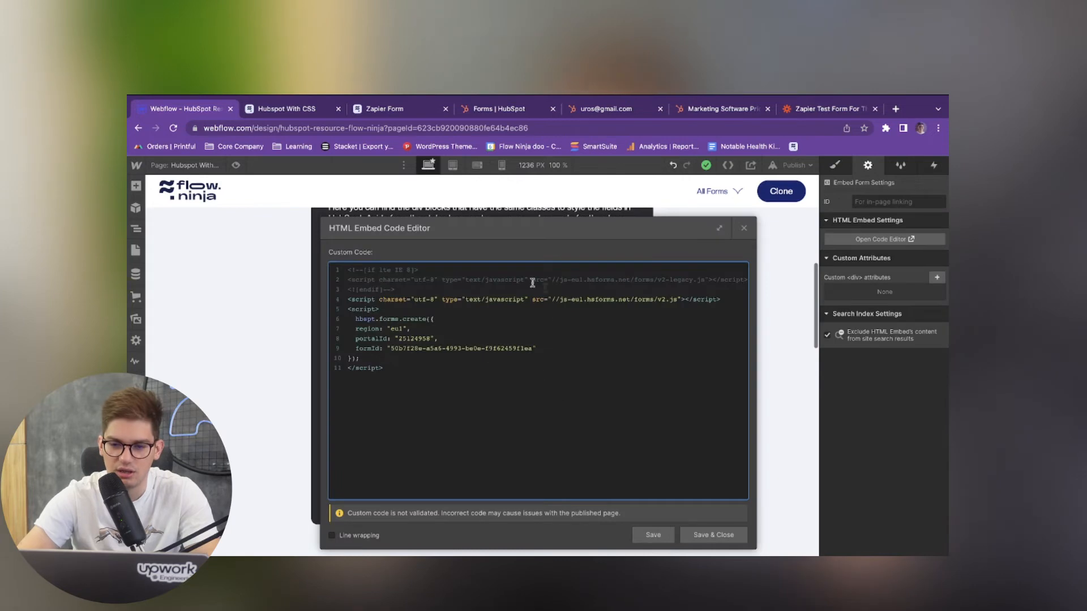
click(499, 109)
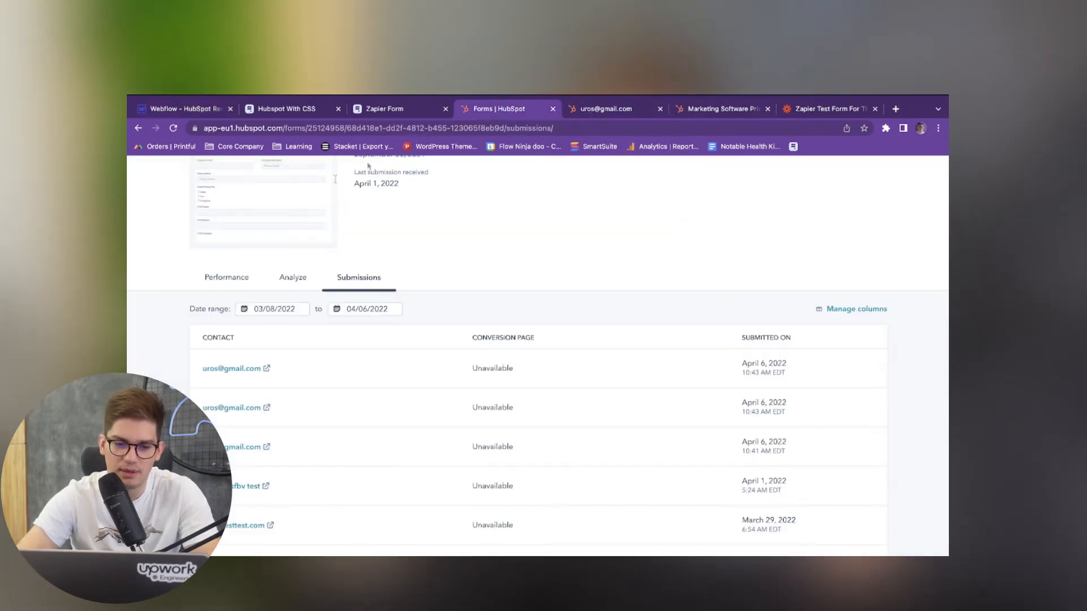
click(235, 368)
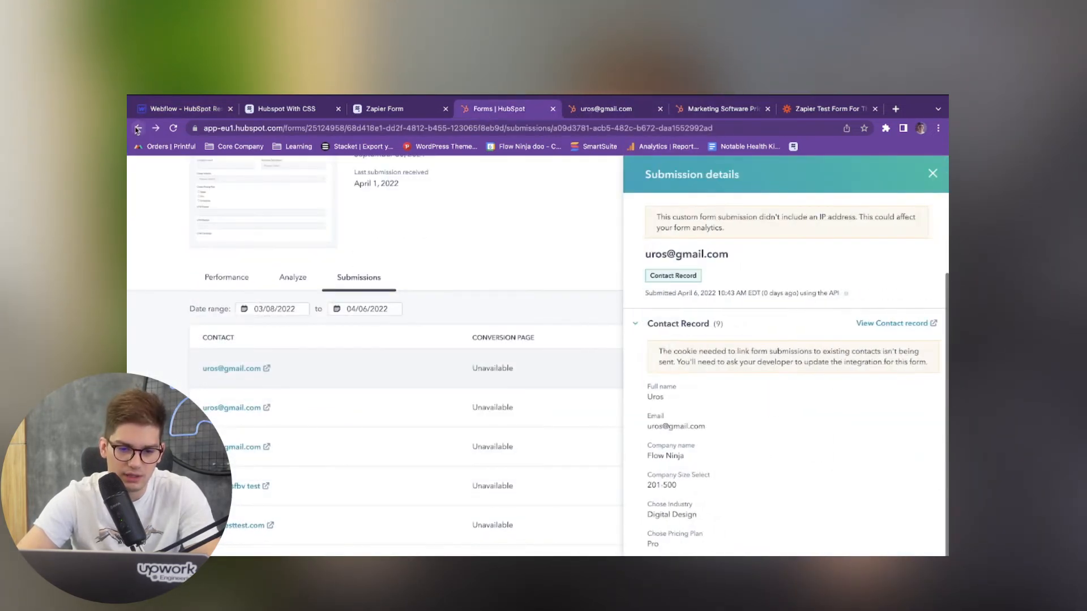
click(137, 128)
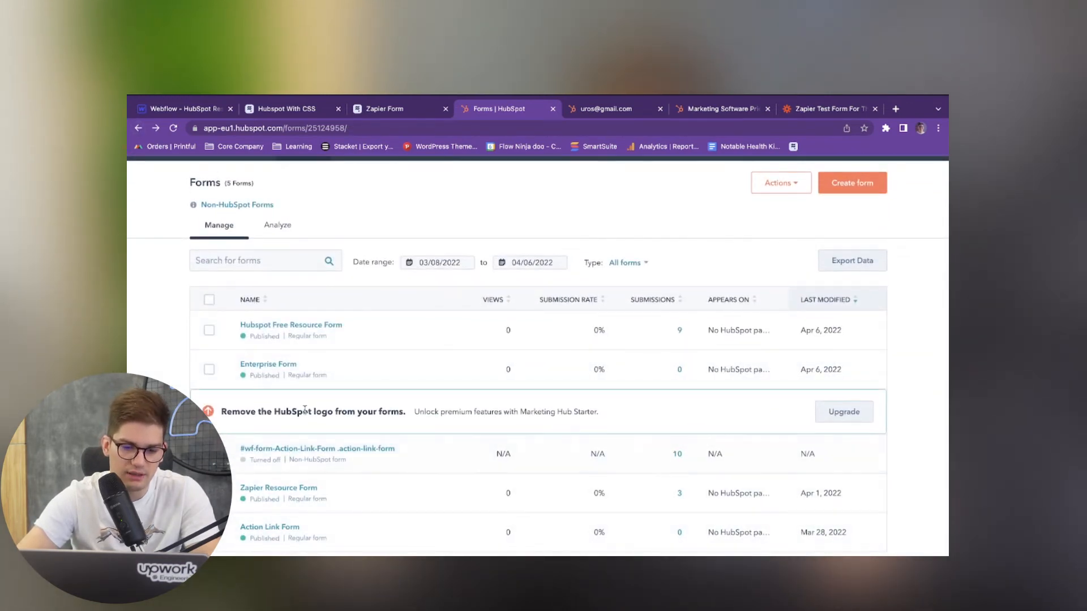
mouse_move(291, 330)
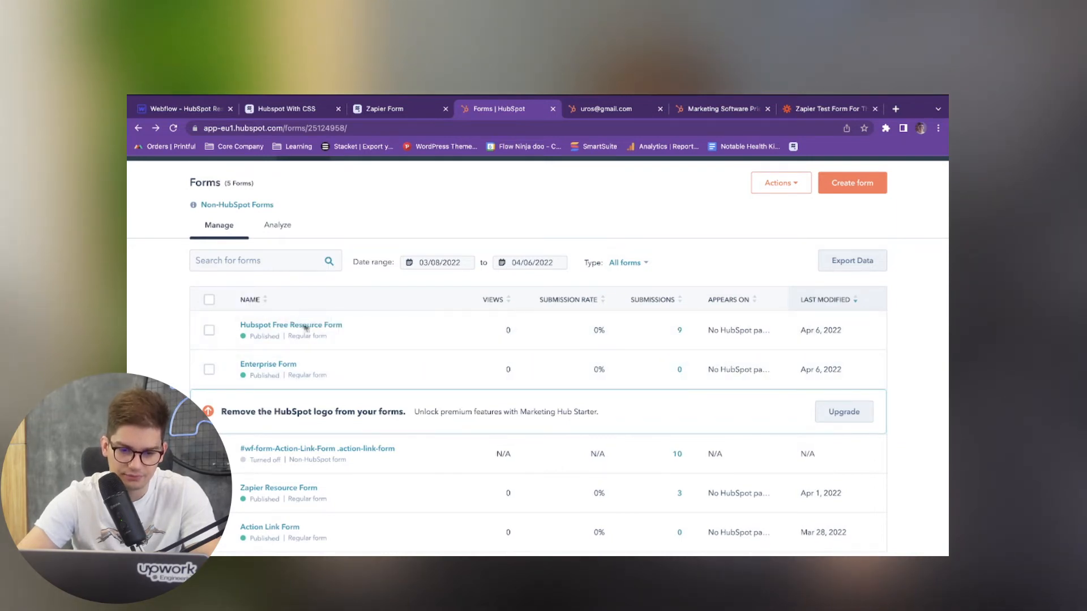
Edit the Hubspot Free Resource Form and enable 'Set as raw HTML form' in Style & preview
click(291, 325)
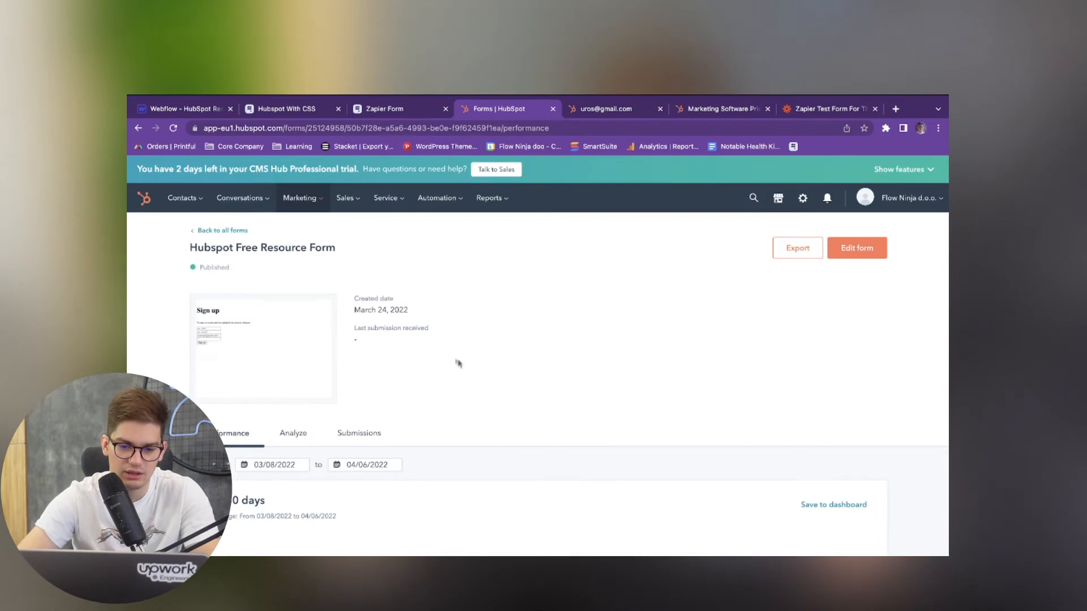
click(856, 248)
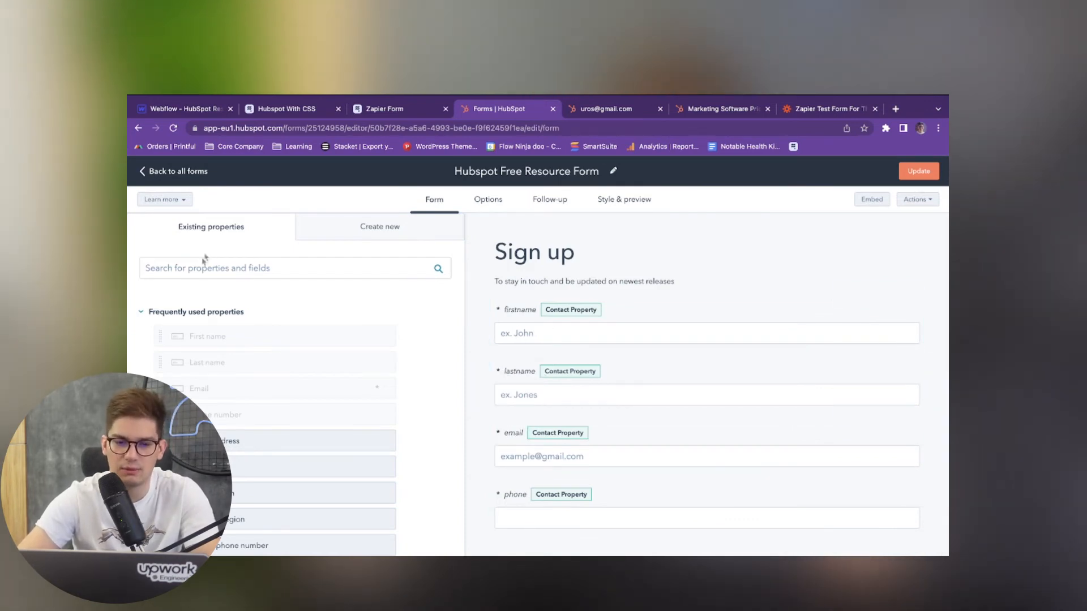
mouse_move(682, 205)
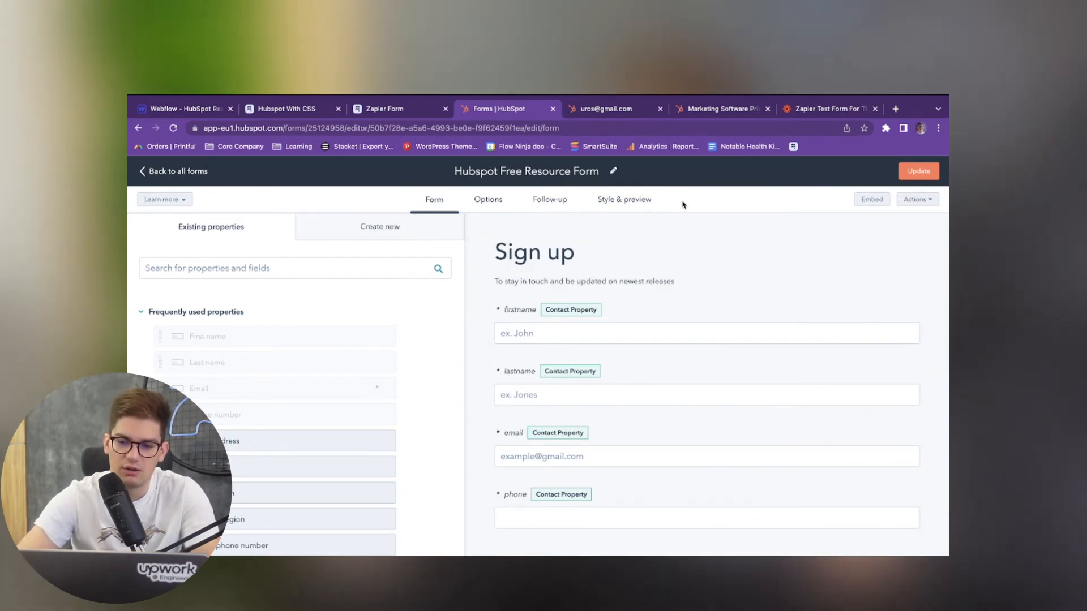
click(623, 199)
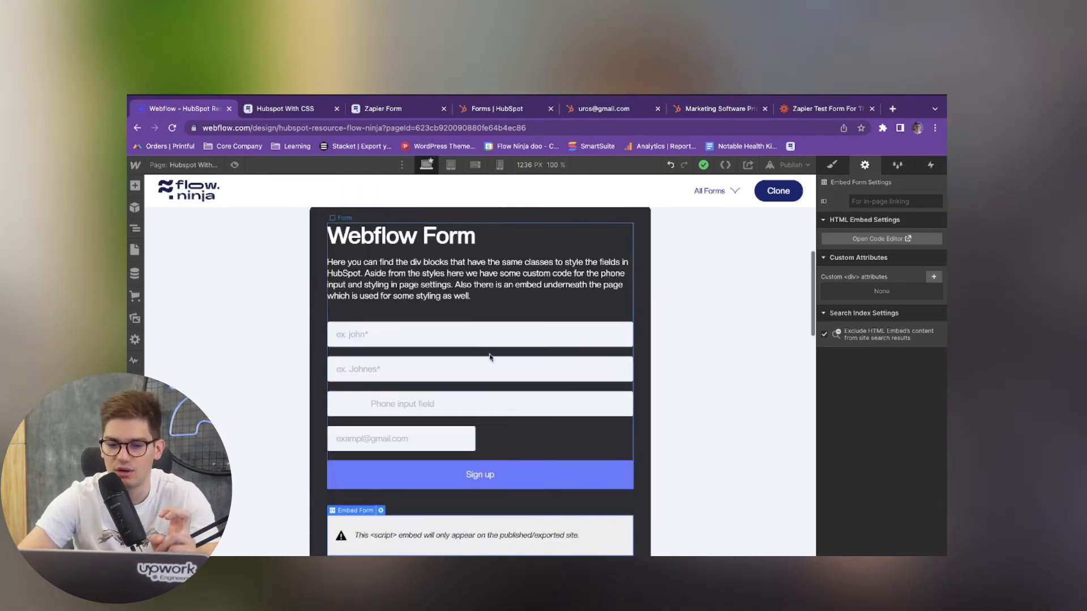
click(480, 333)
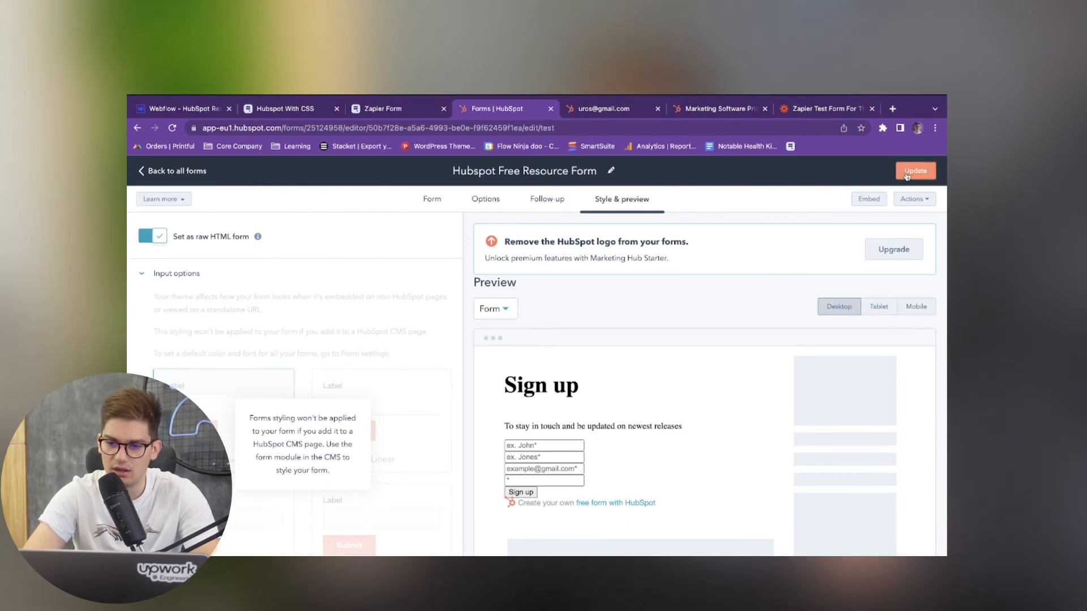
Publish the updated form and copy its embed code from the Embed code tab
click(914, 171)
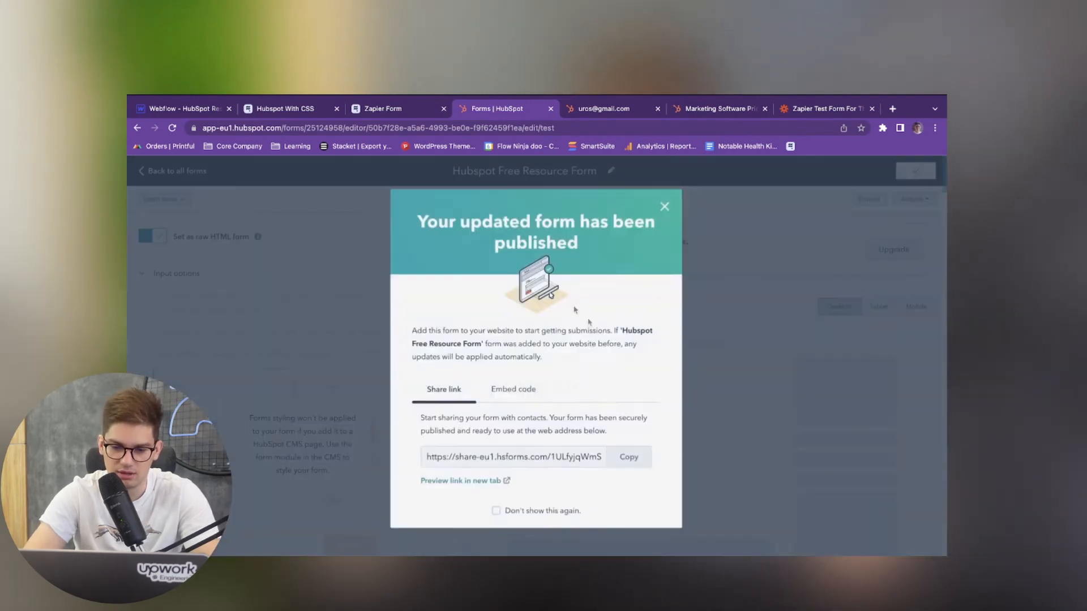
click(513, 388)
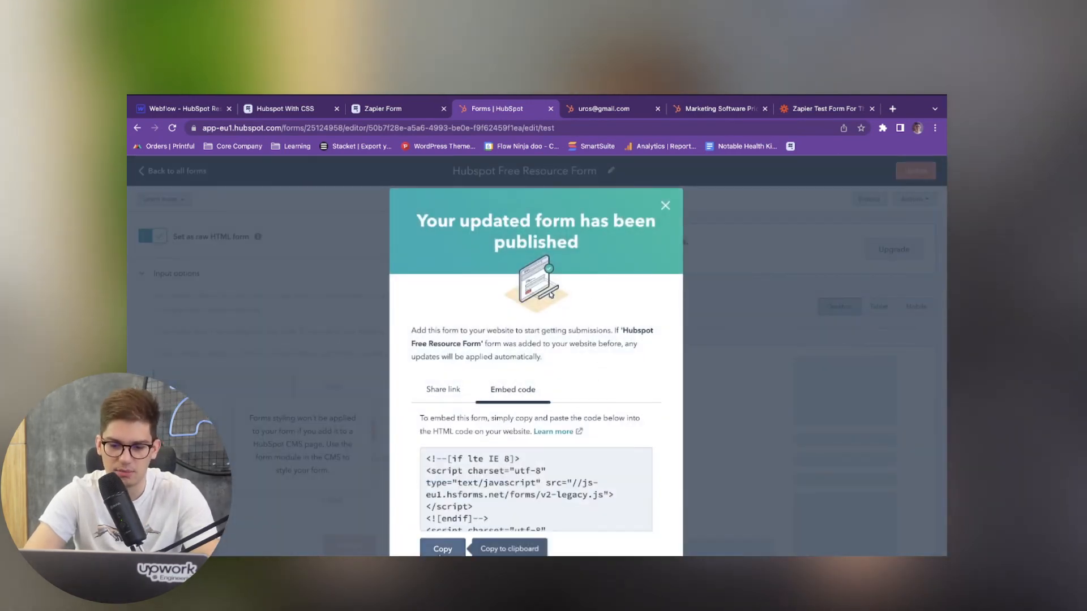
click(182, 109)
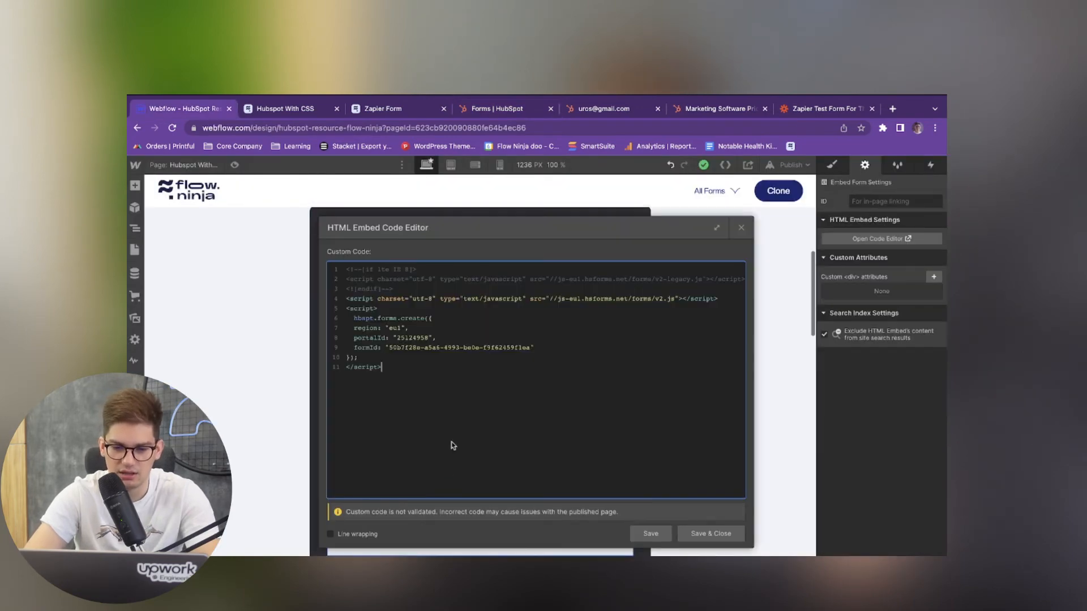
Paste the embed script into Webflow's HTML Embed Code Editor and Save & Close
click(612, 108)
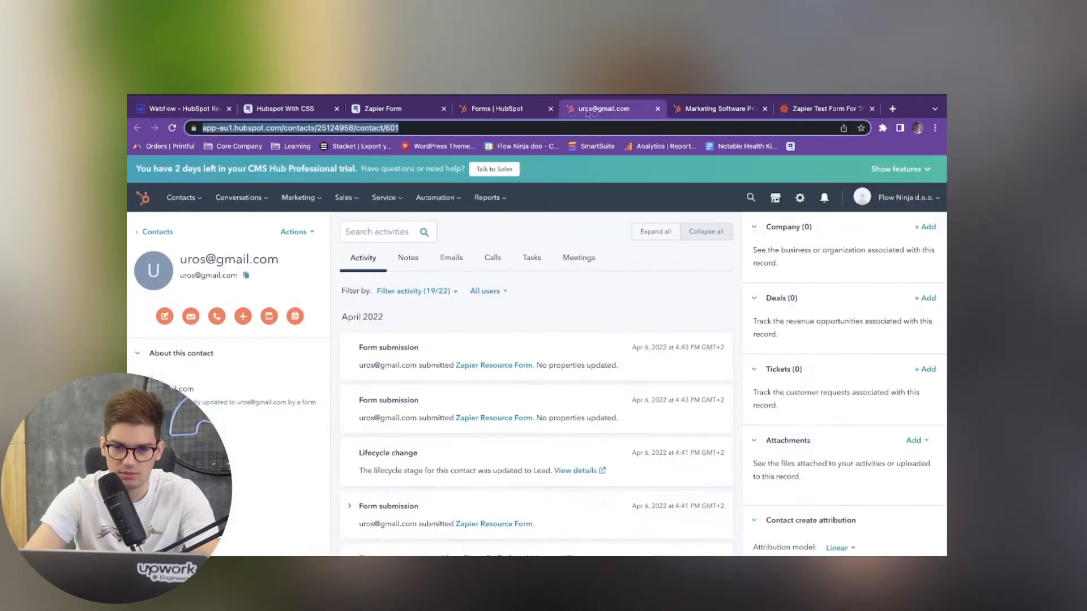
click(181, 109)
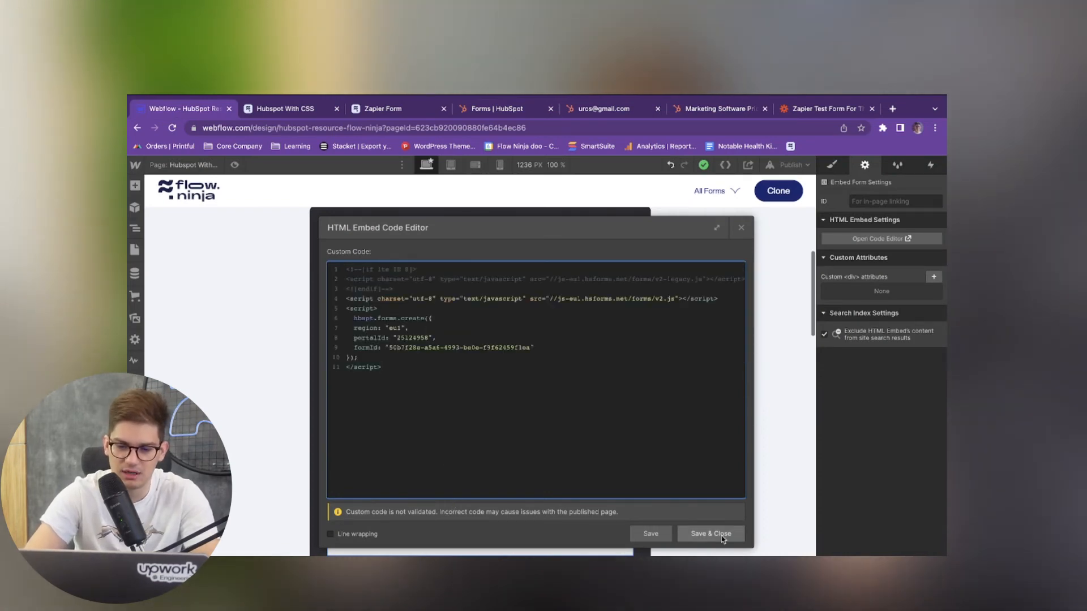
click(710, 533)
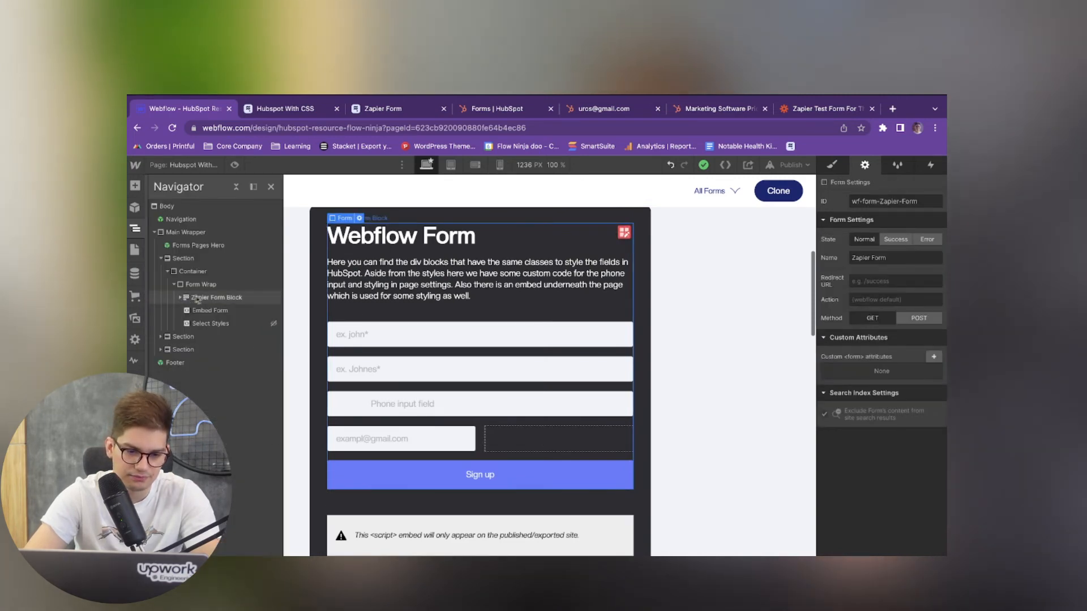
click(215, 296)
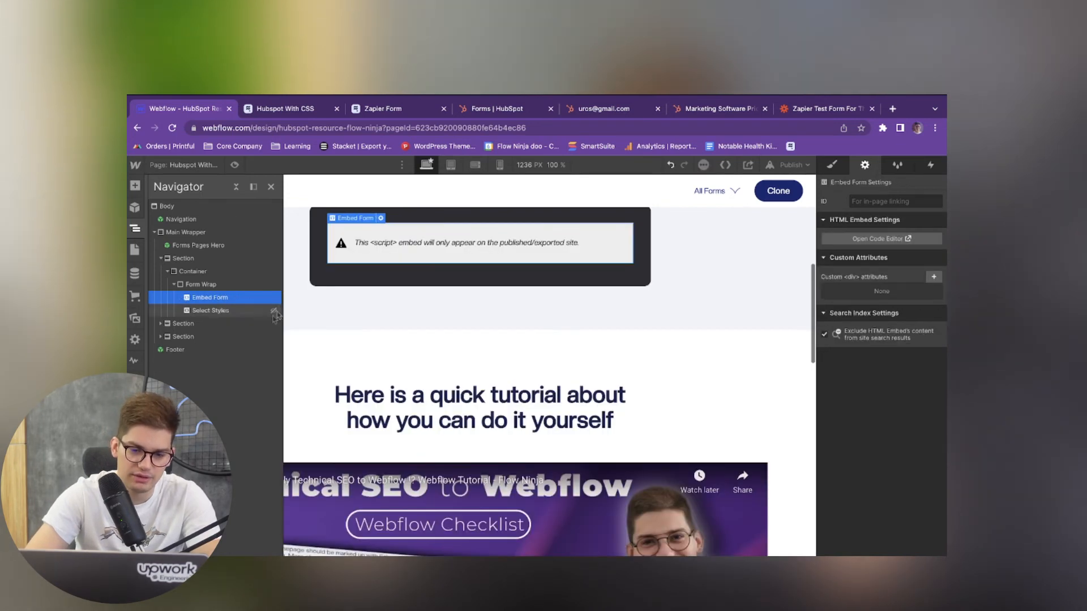
mouse_move(135, 250)
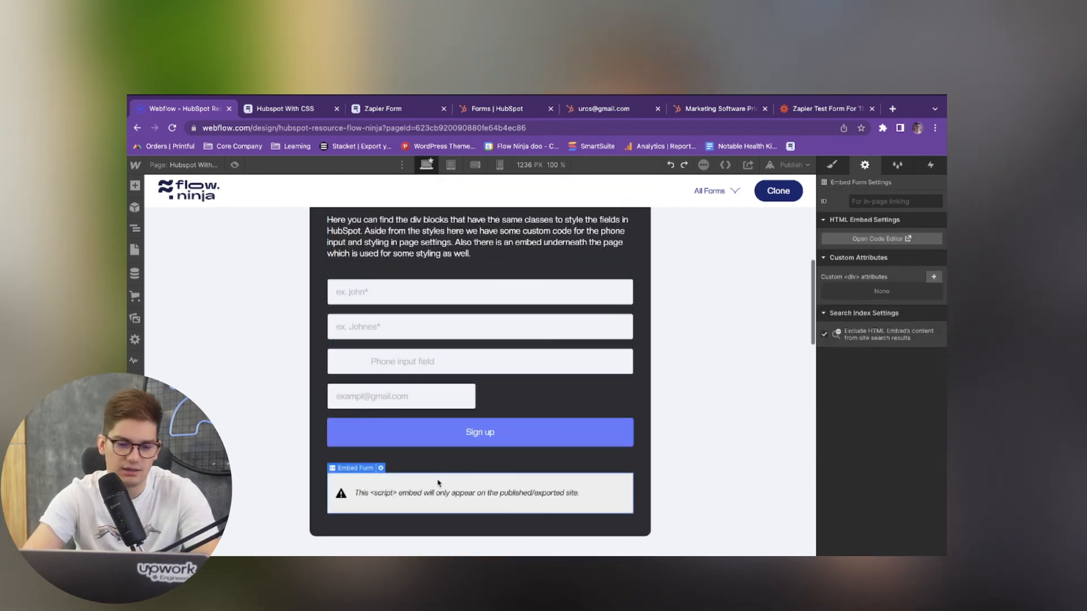
click(135, 229)
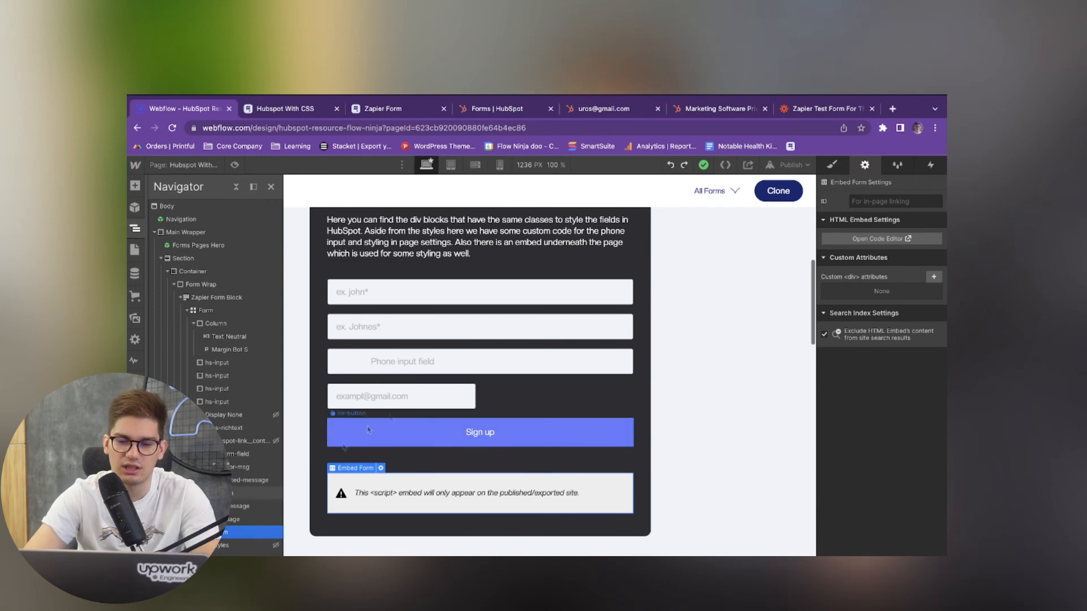